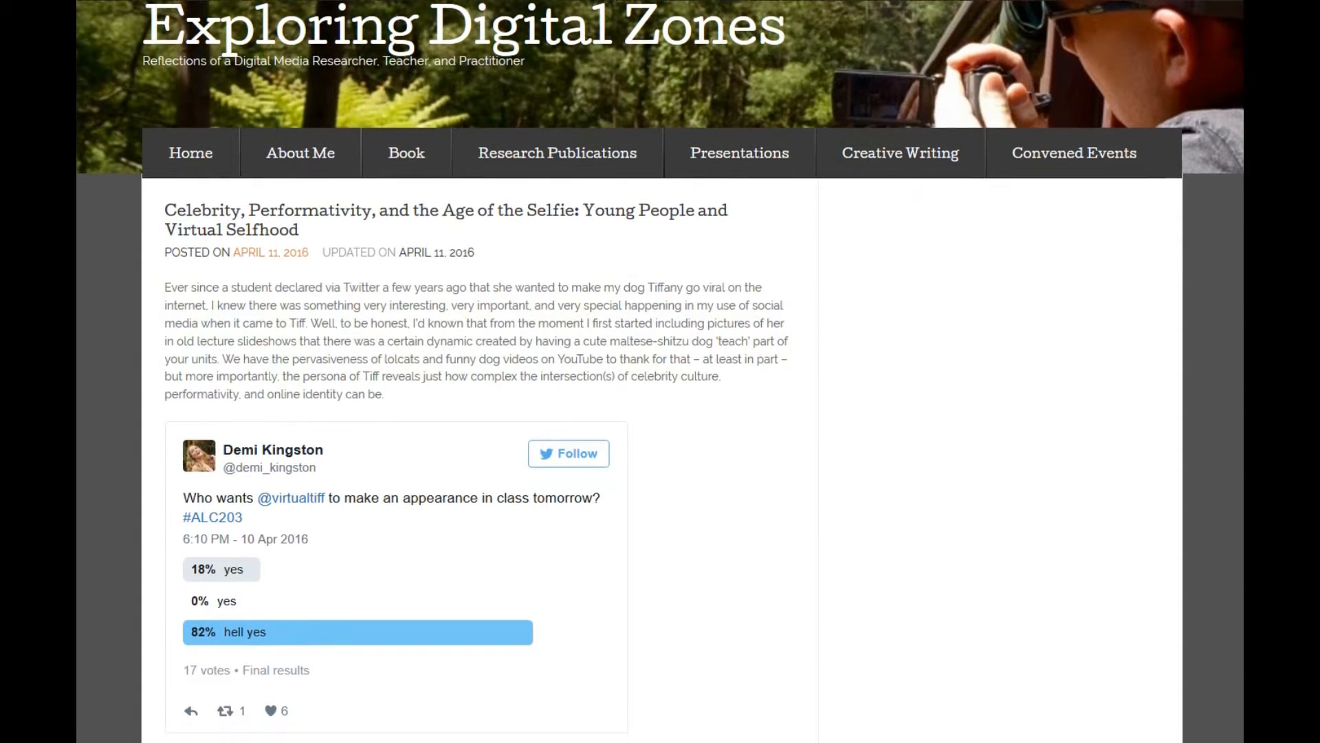
scroll("down", 3)
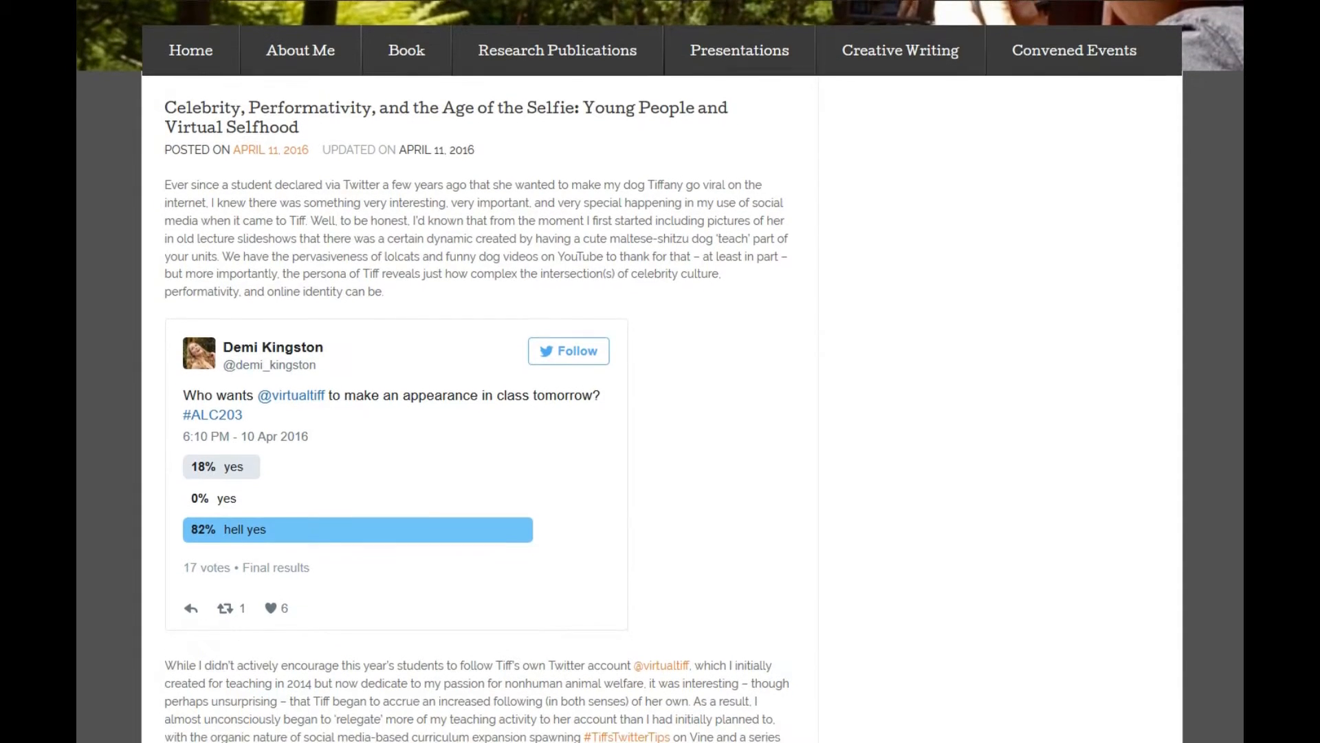
scroll("down", 3)
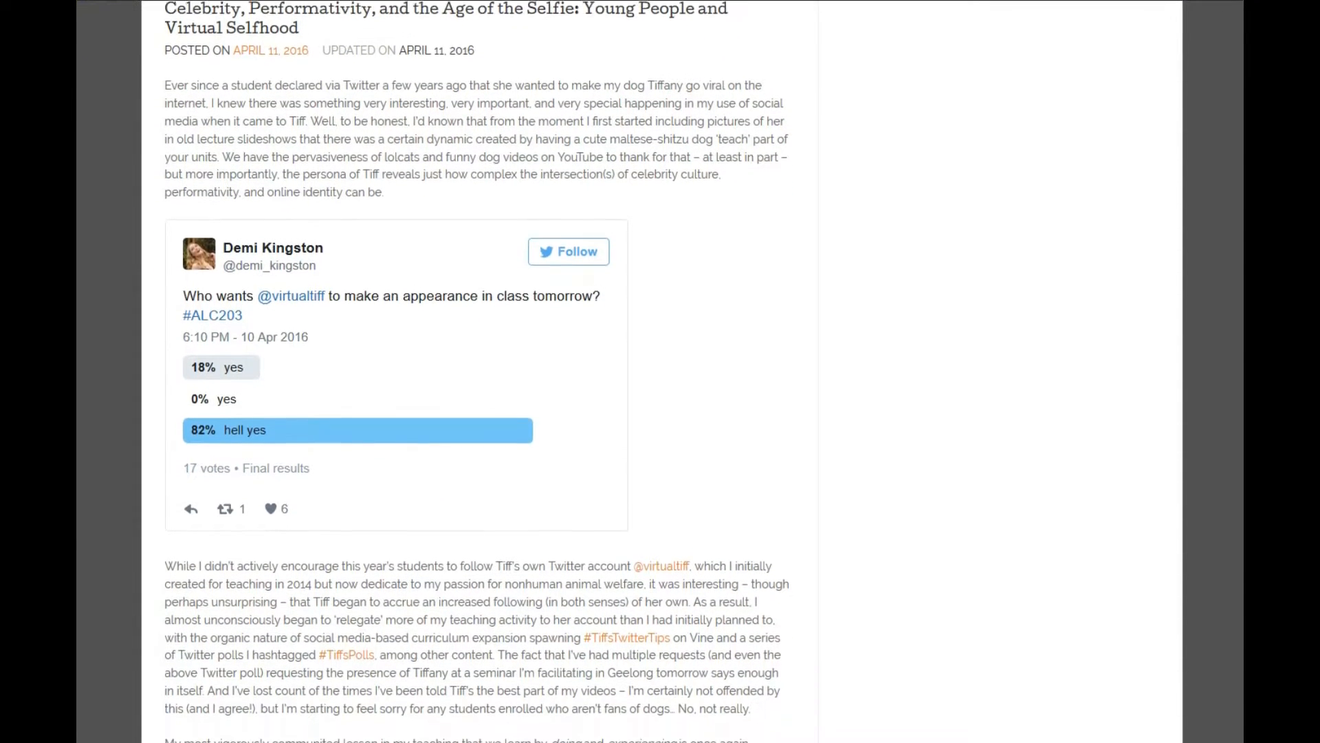
scroll("down", 3)
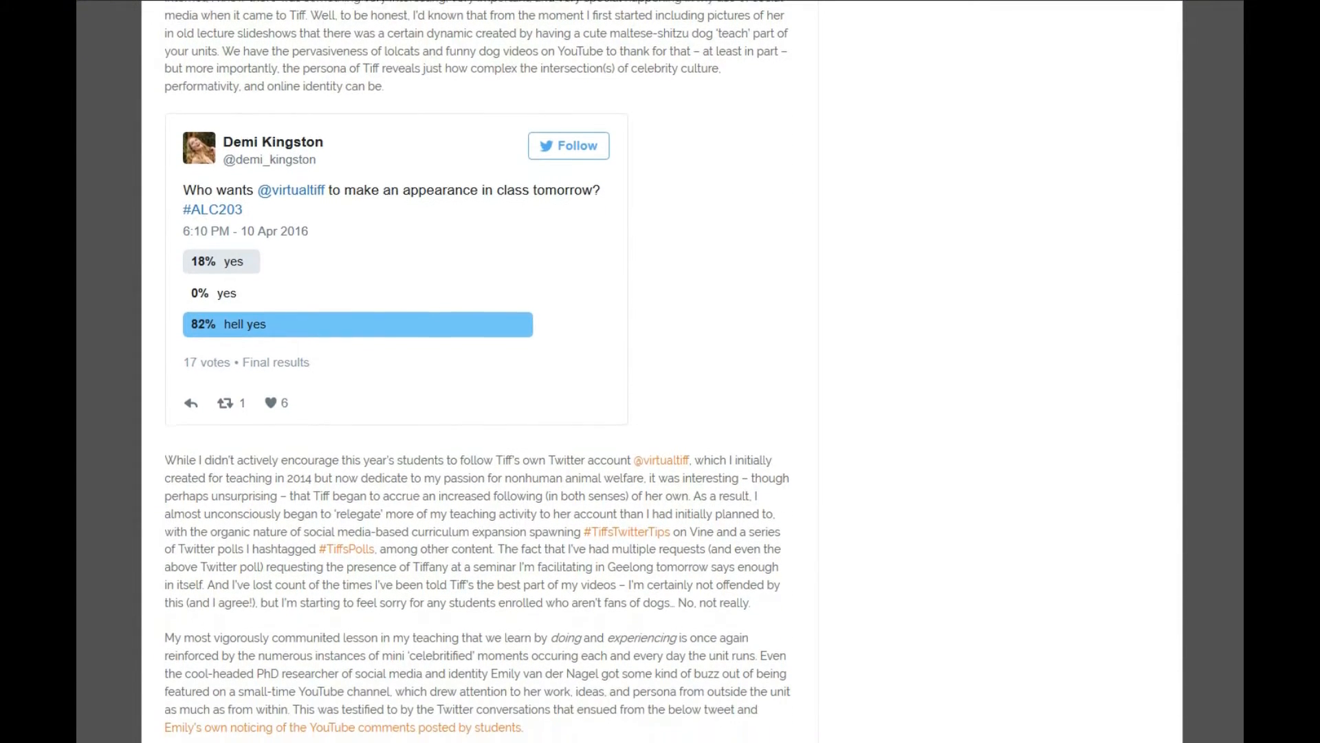
scroll("down", 3)
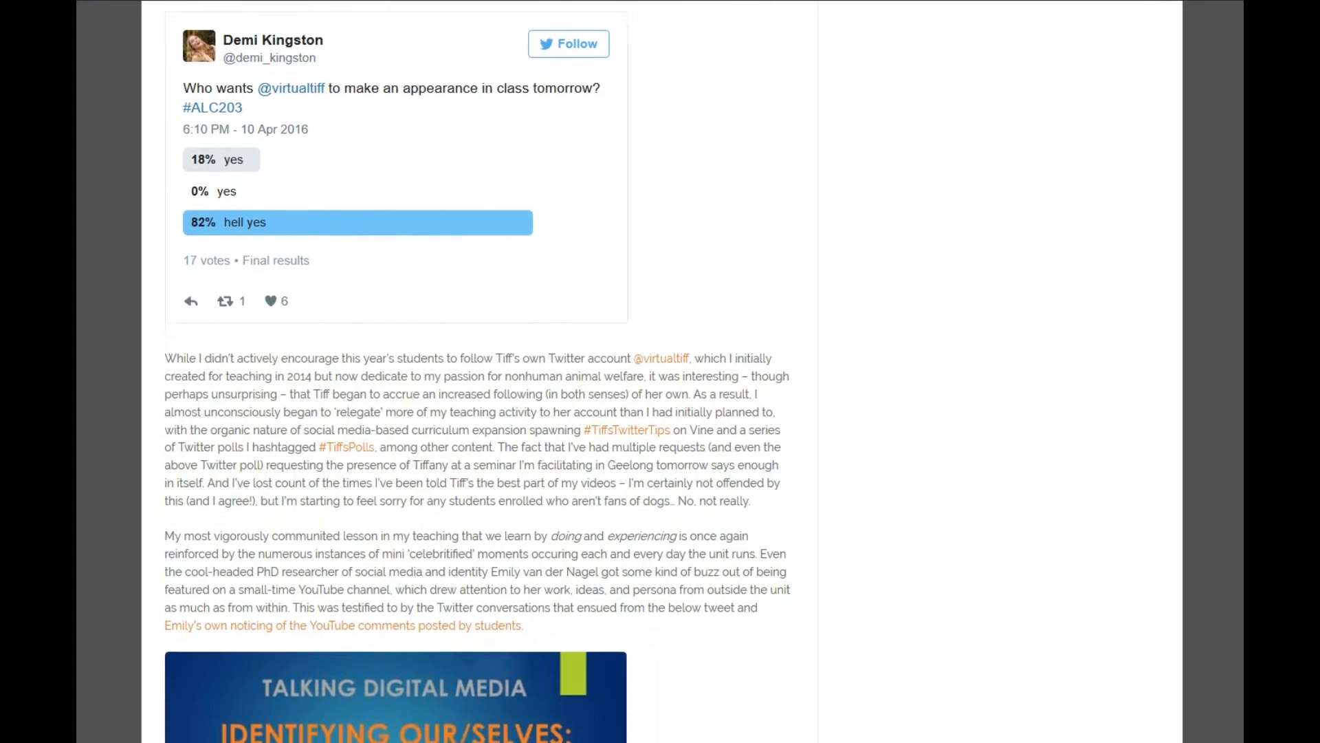
scroll("down", 3)
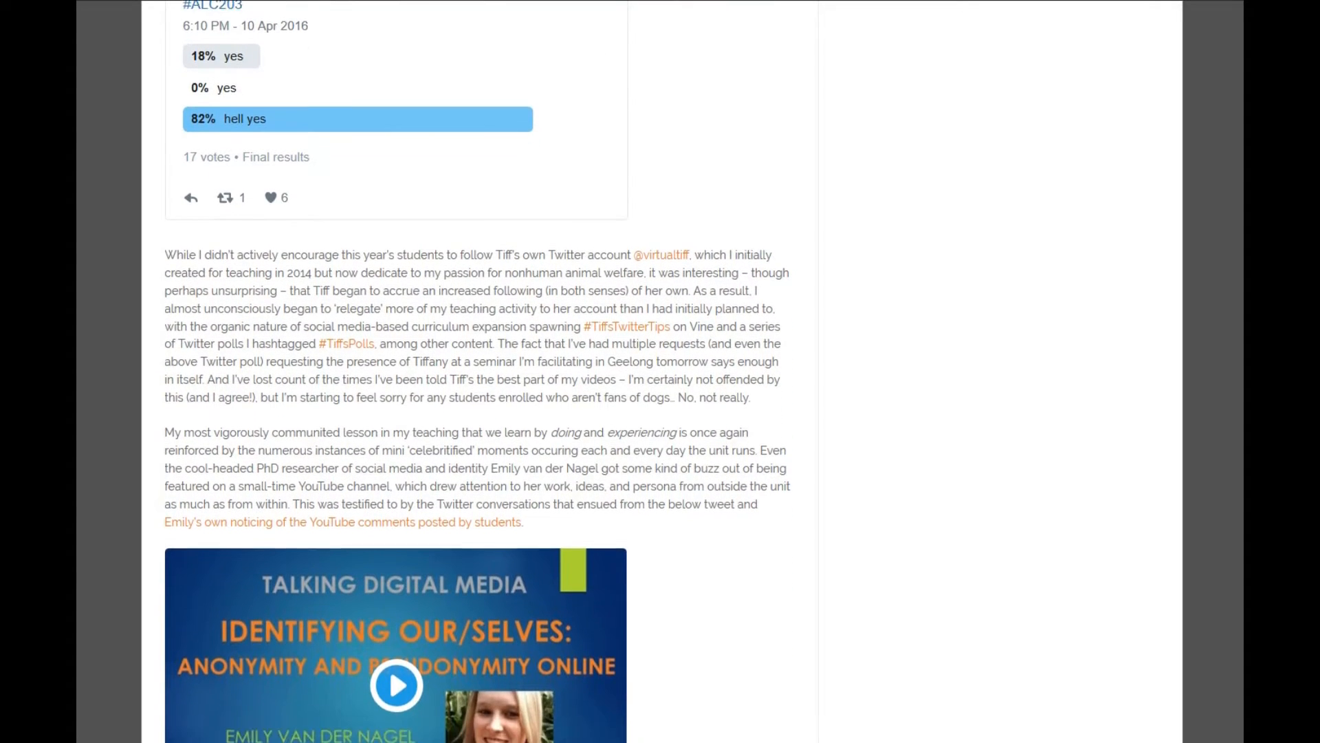
scroll("down", 3)
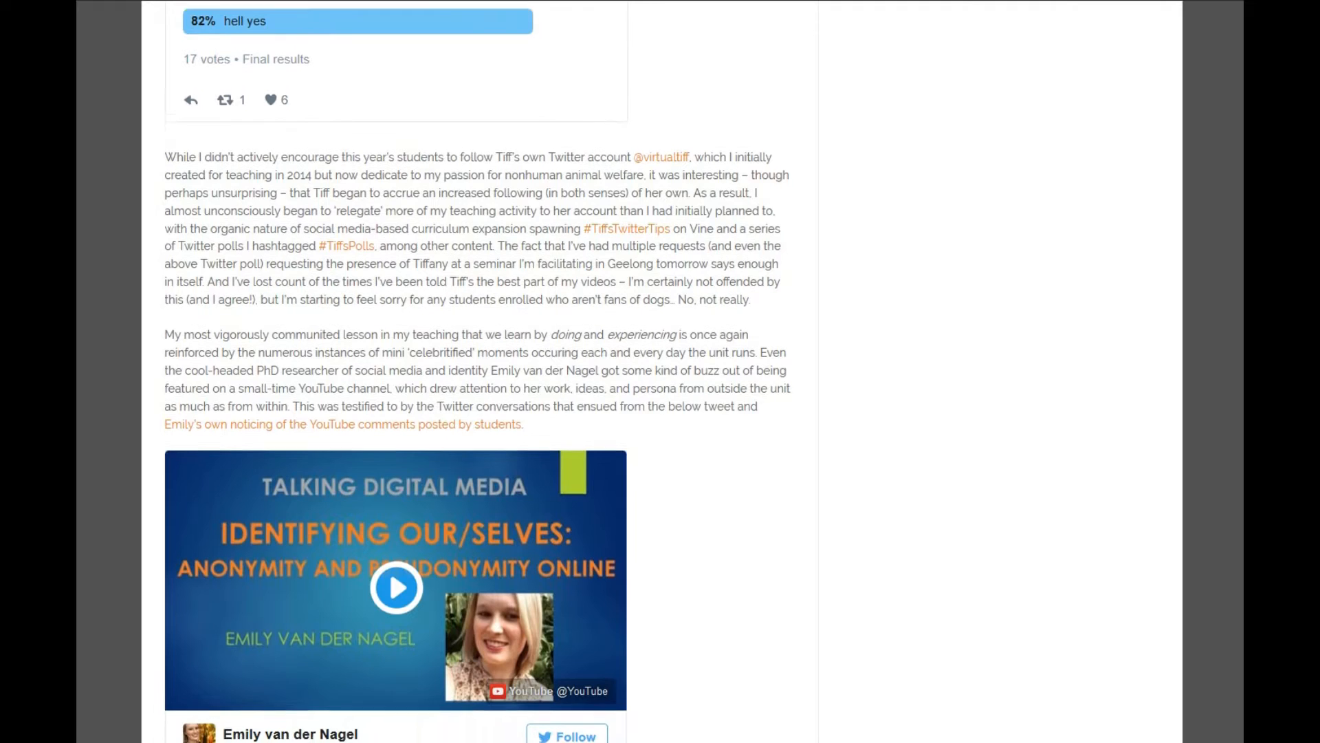
scroll("down", 3)
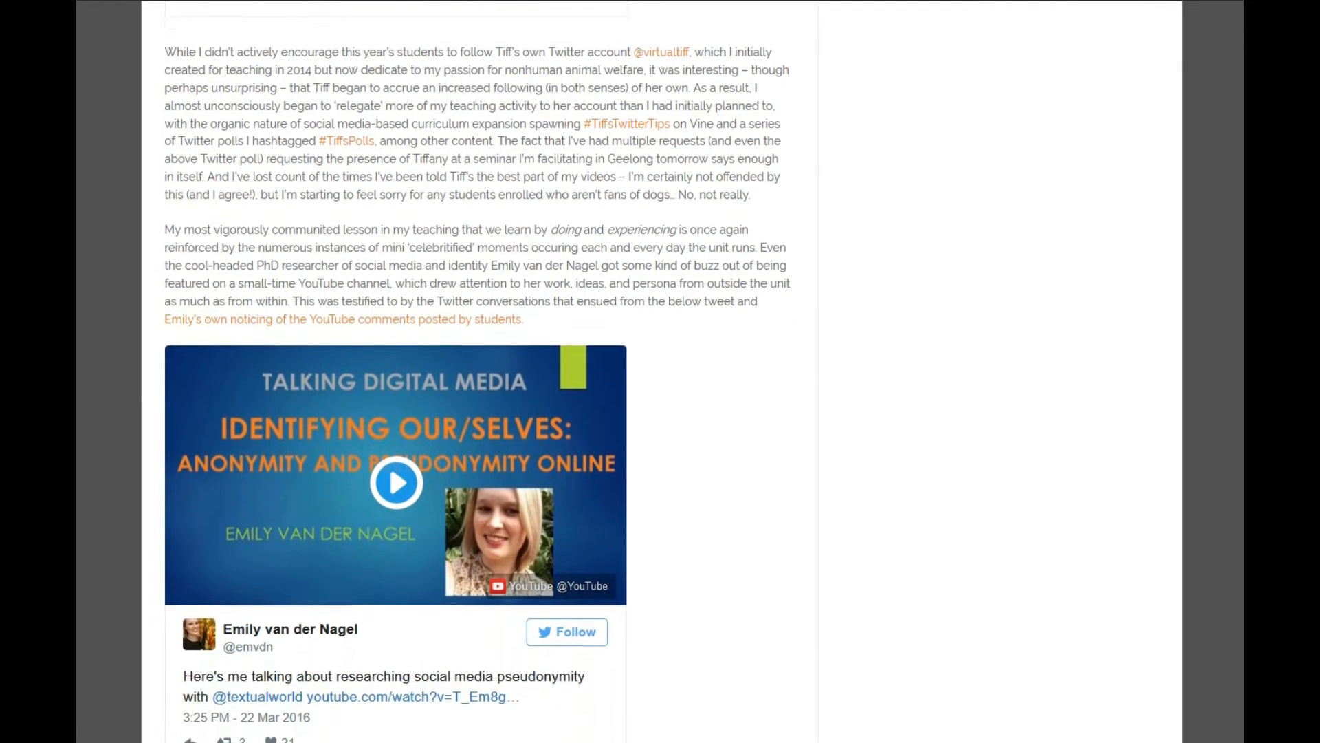
scroll("down", 3)
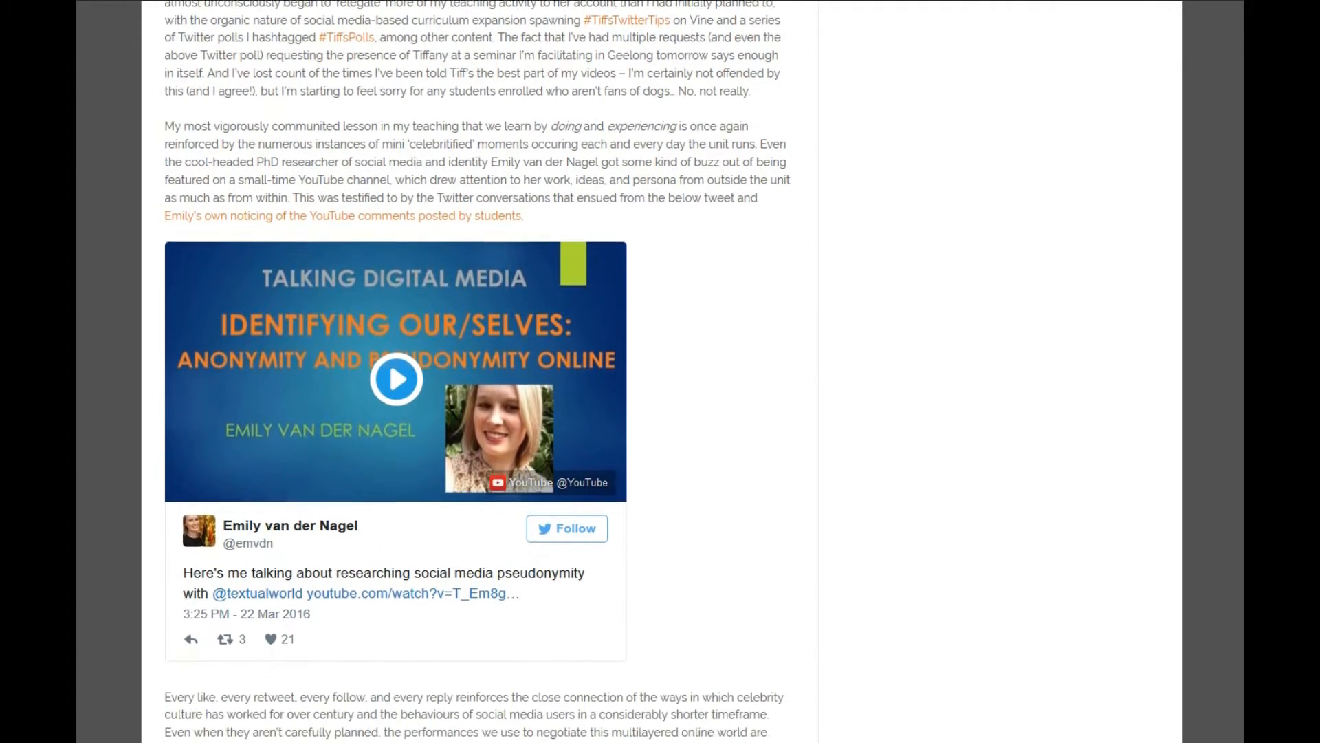
scroll("down", 3)
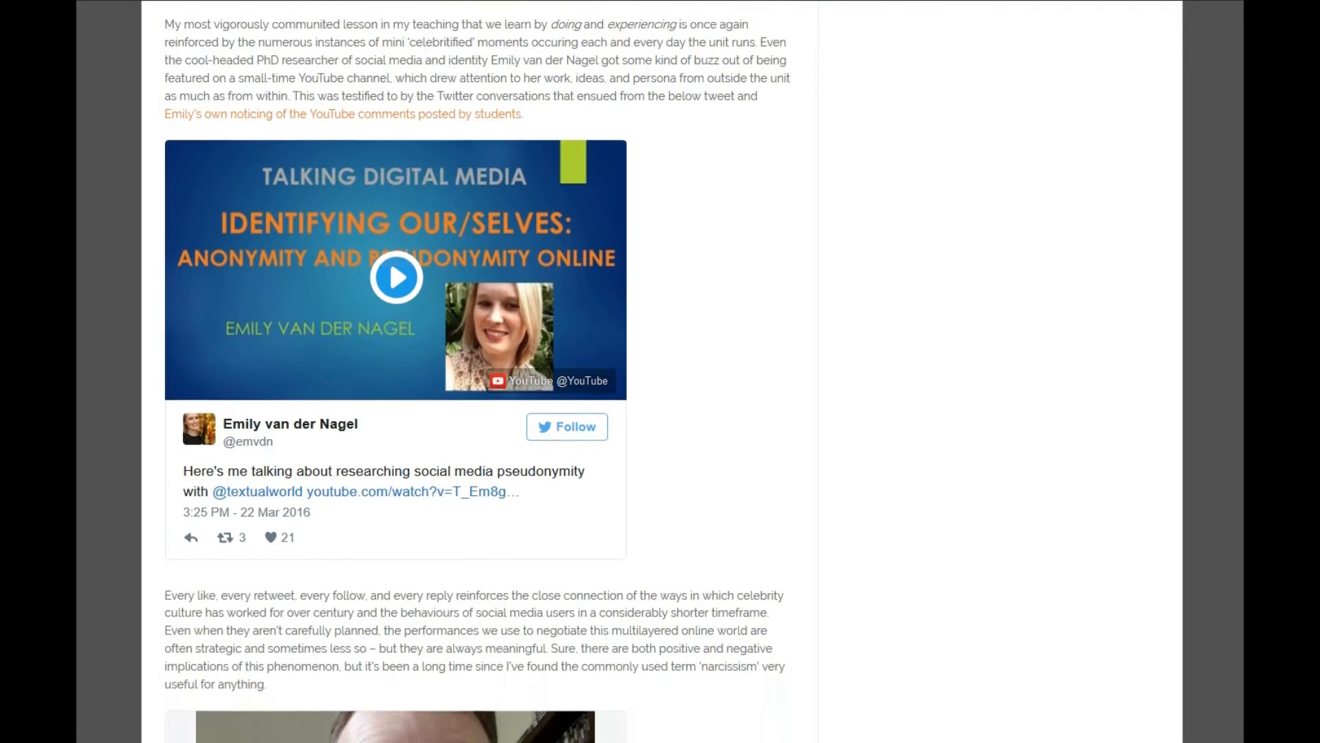
scroll("down", 3)
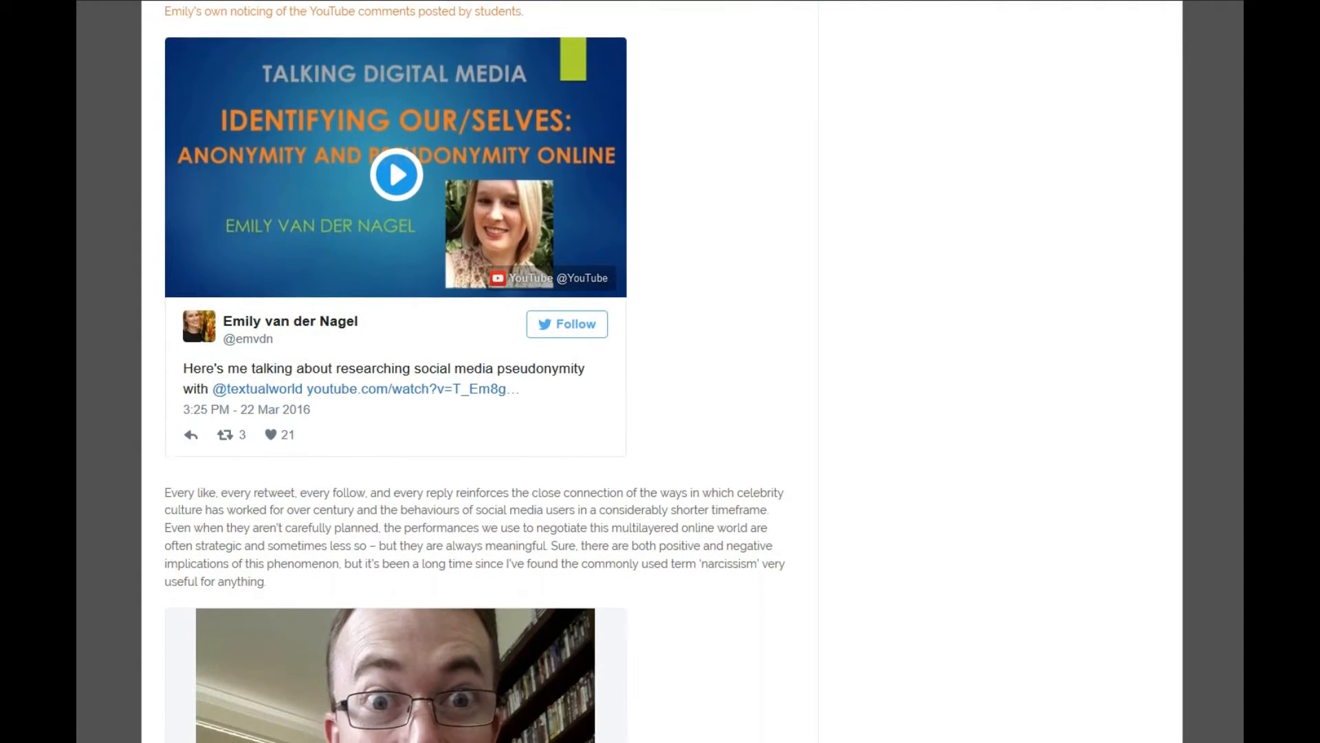
scroll("down", 3)
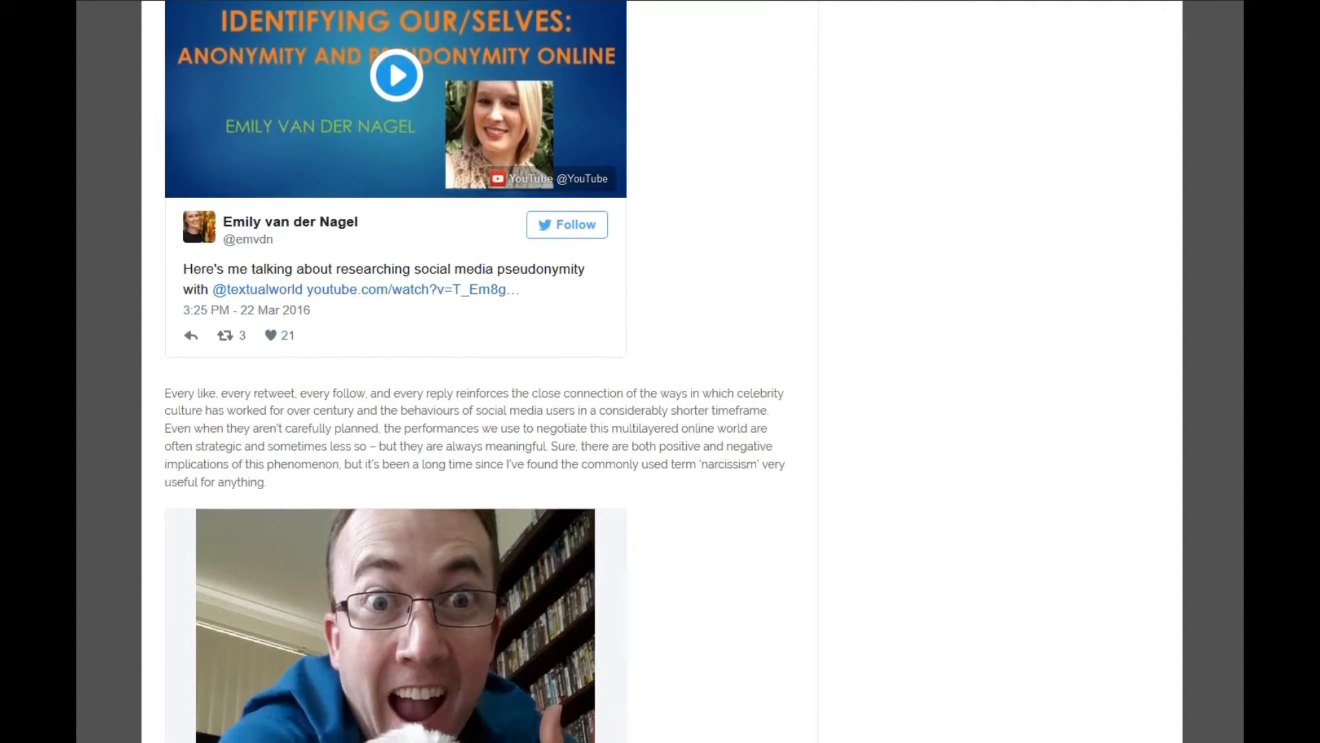
scroll("down", 3)
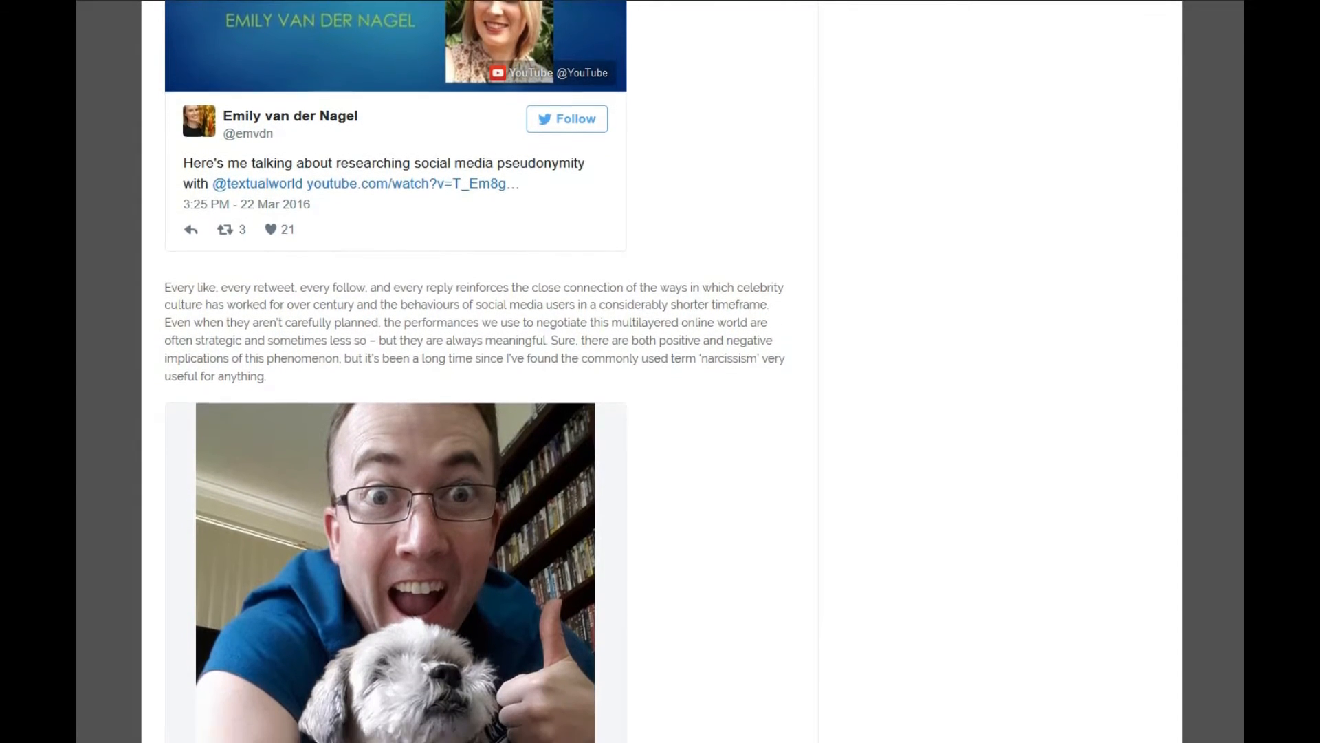
scroll("down", 3)
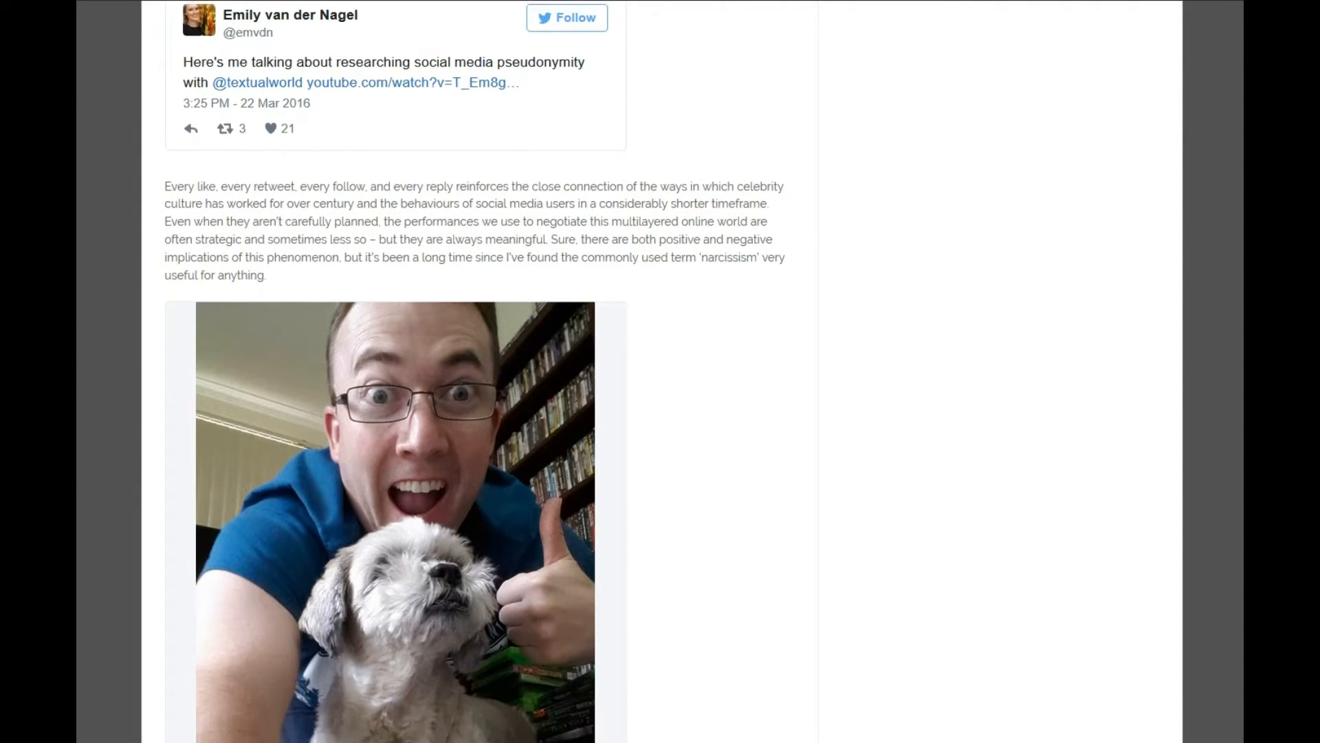
scroll("down", 3)
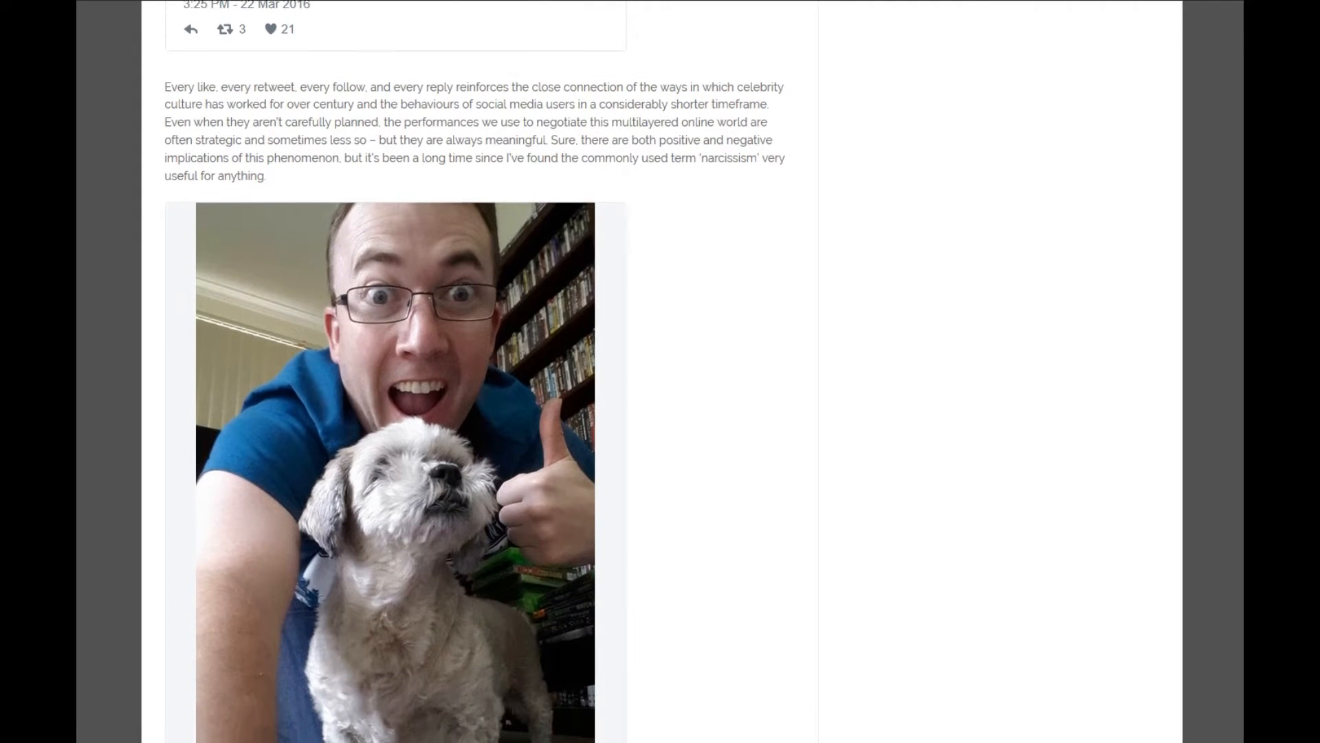
scroll("down", 3)
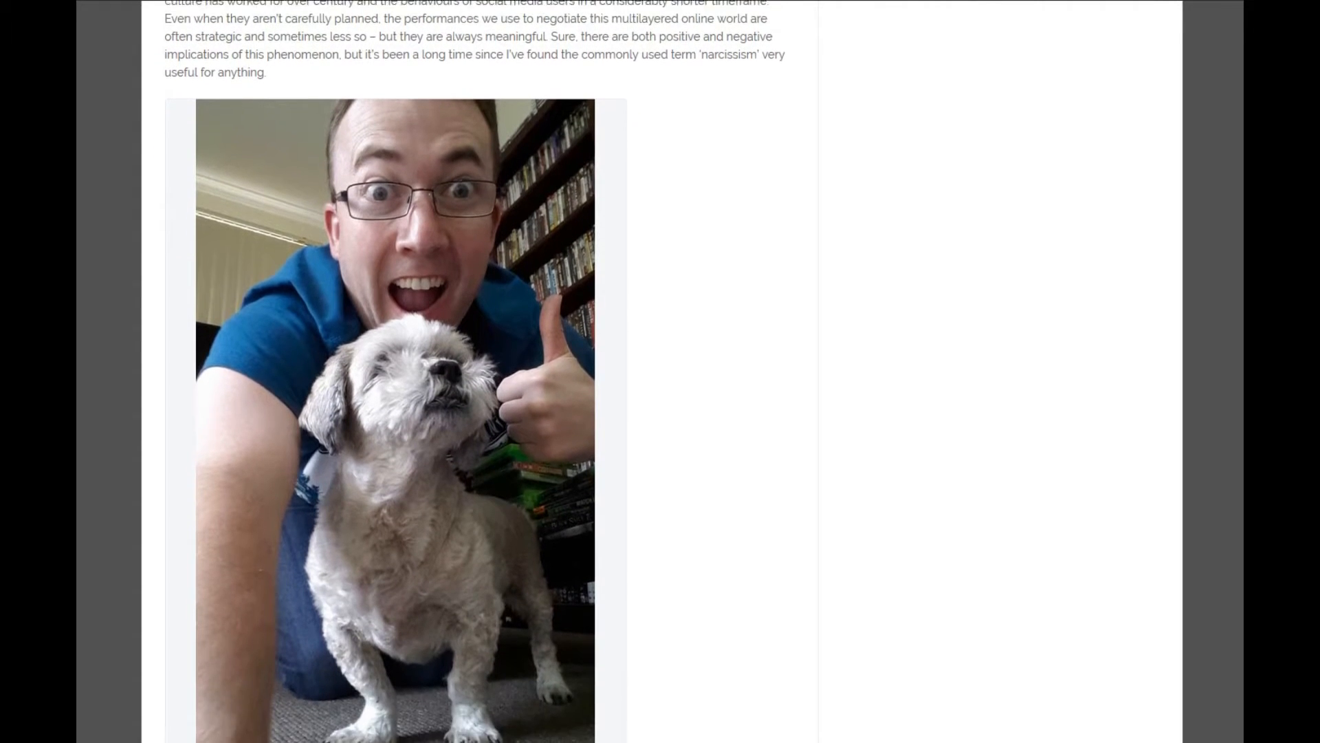
scroll("down", 3)
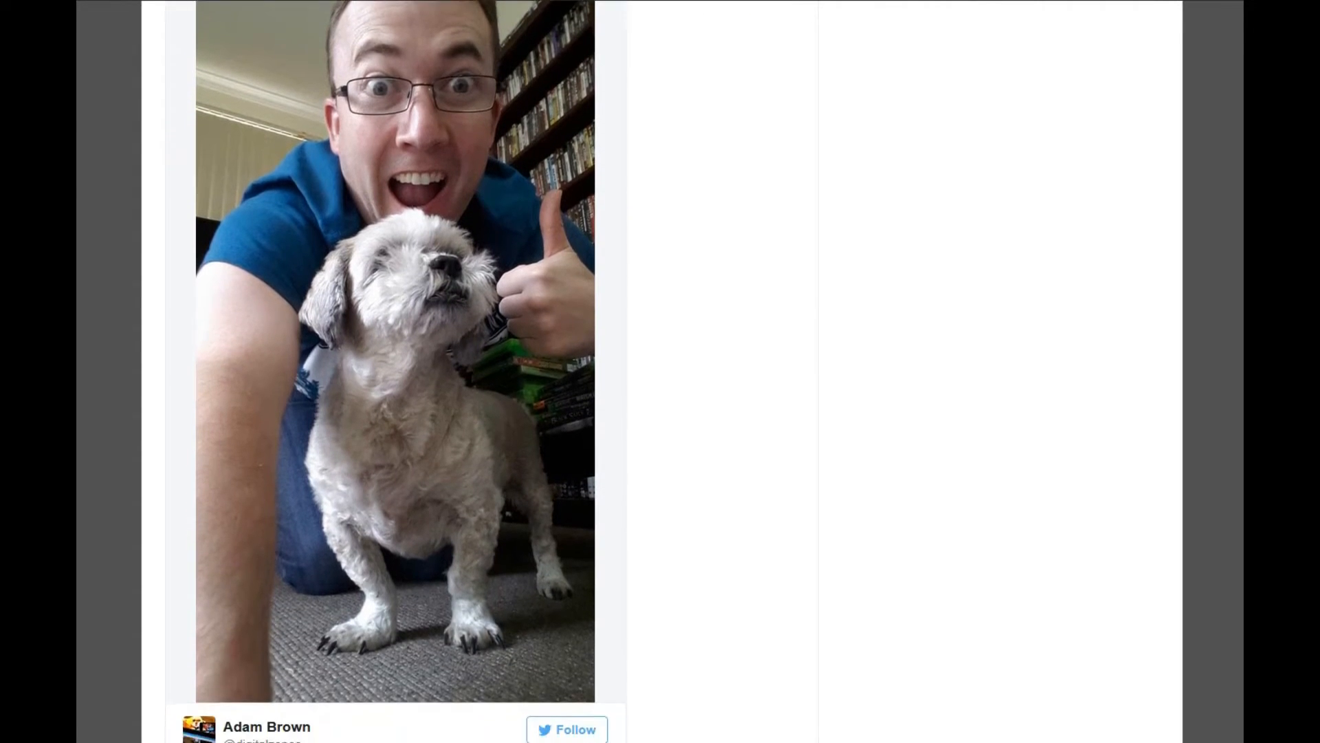
scroll("down", 3)
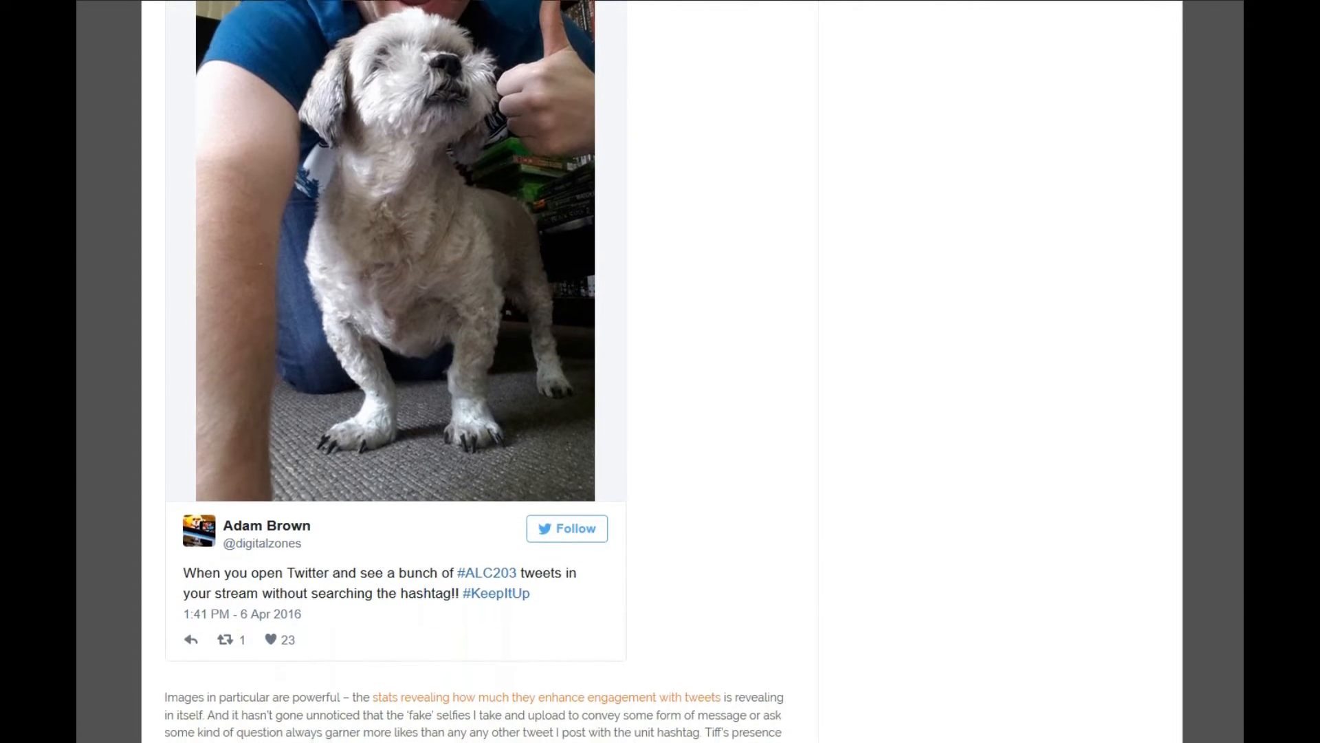
scroll("down", 3)
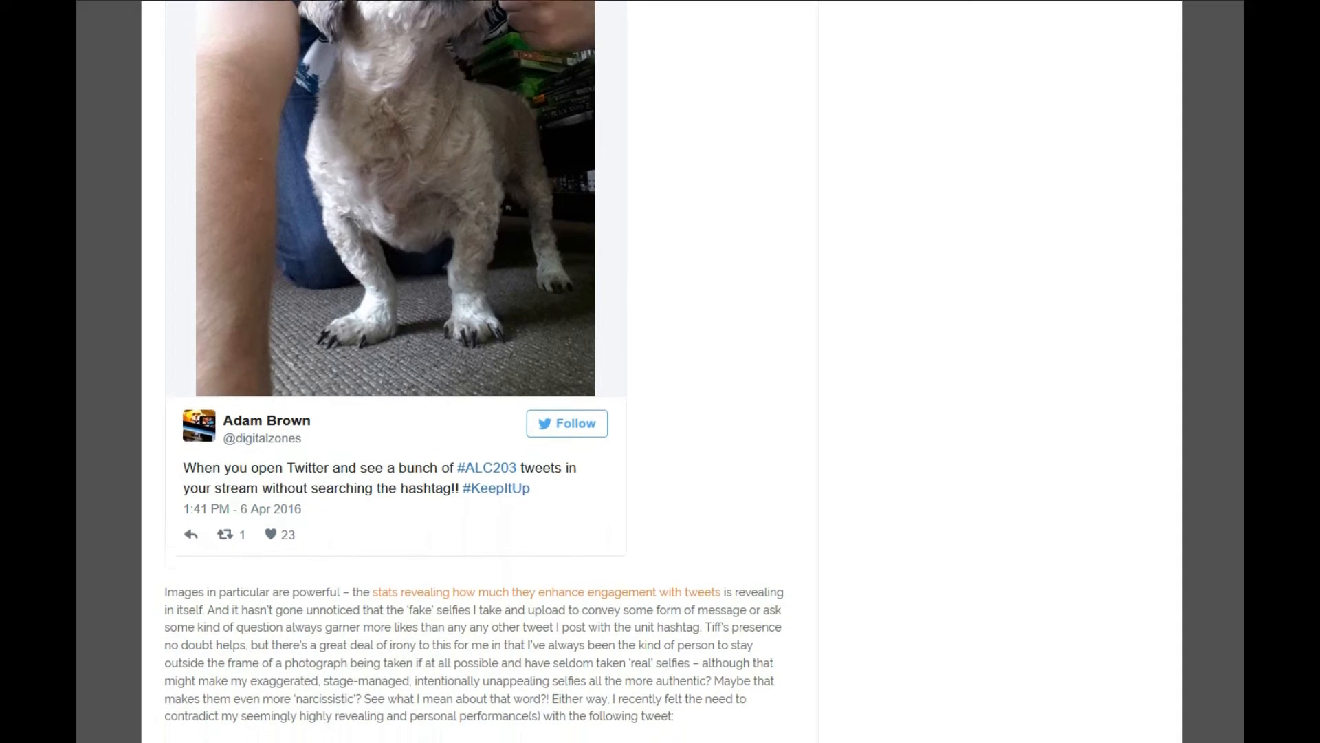
scroll("down", 3)
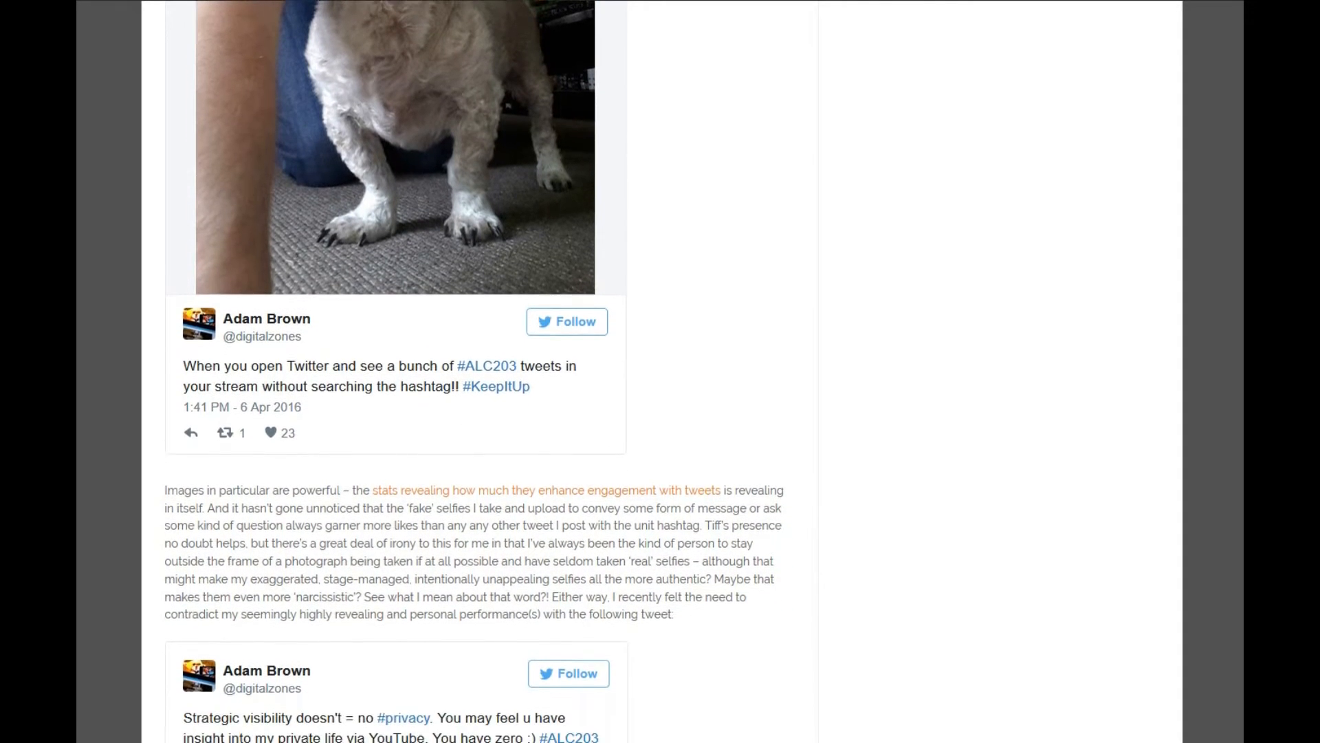
scroll("down", 3)
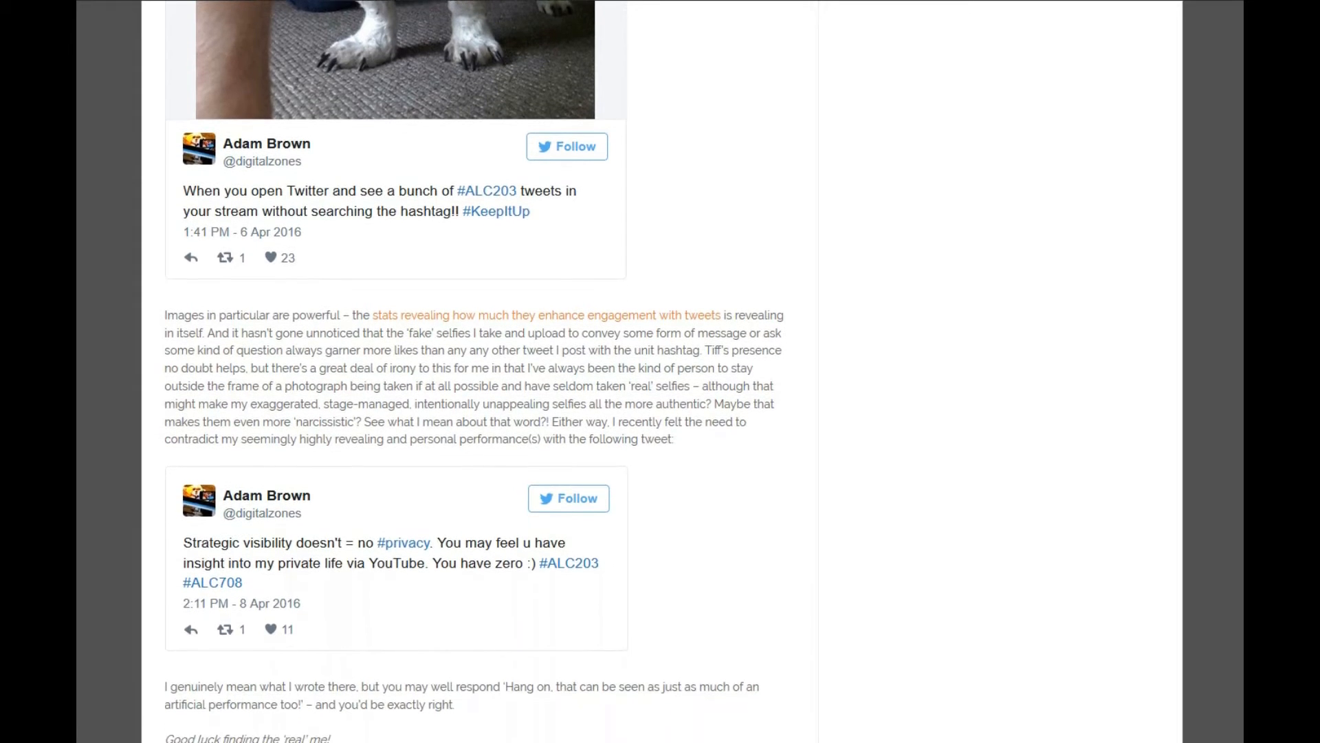
scroll("down", 3)
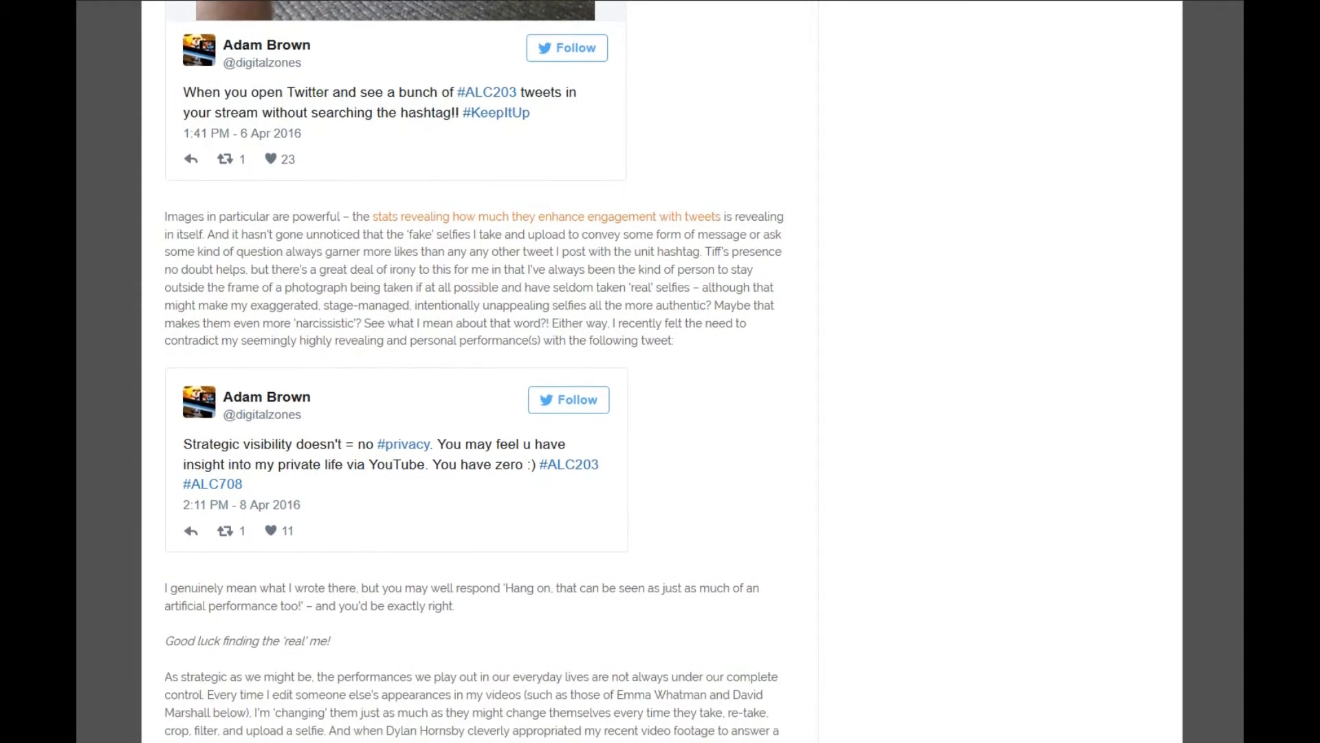
scroll("down", 3)
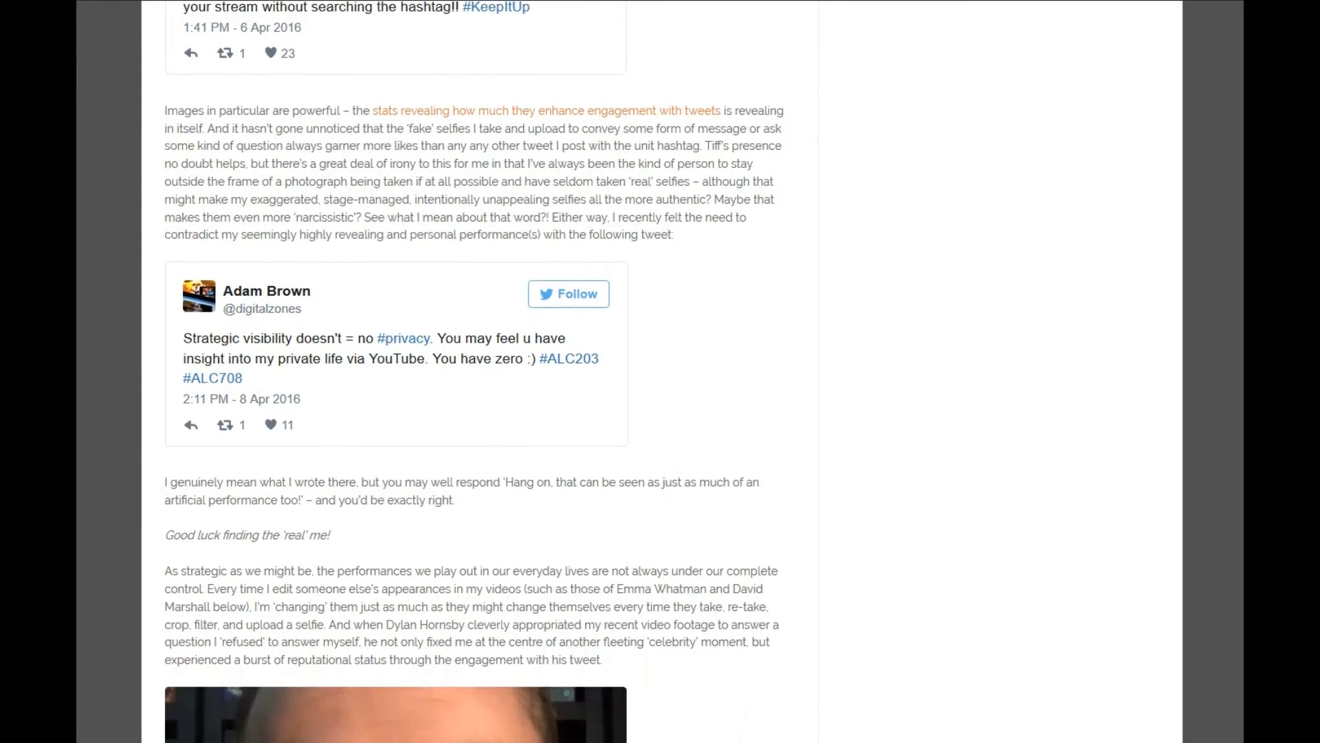
scroll("down", 3)
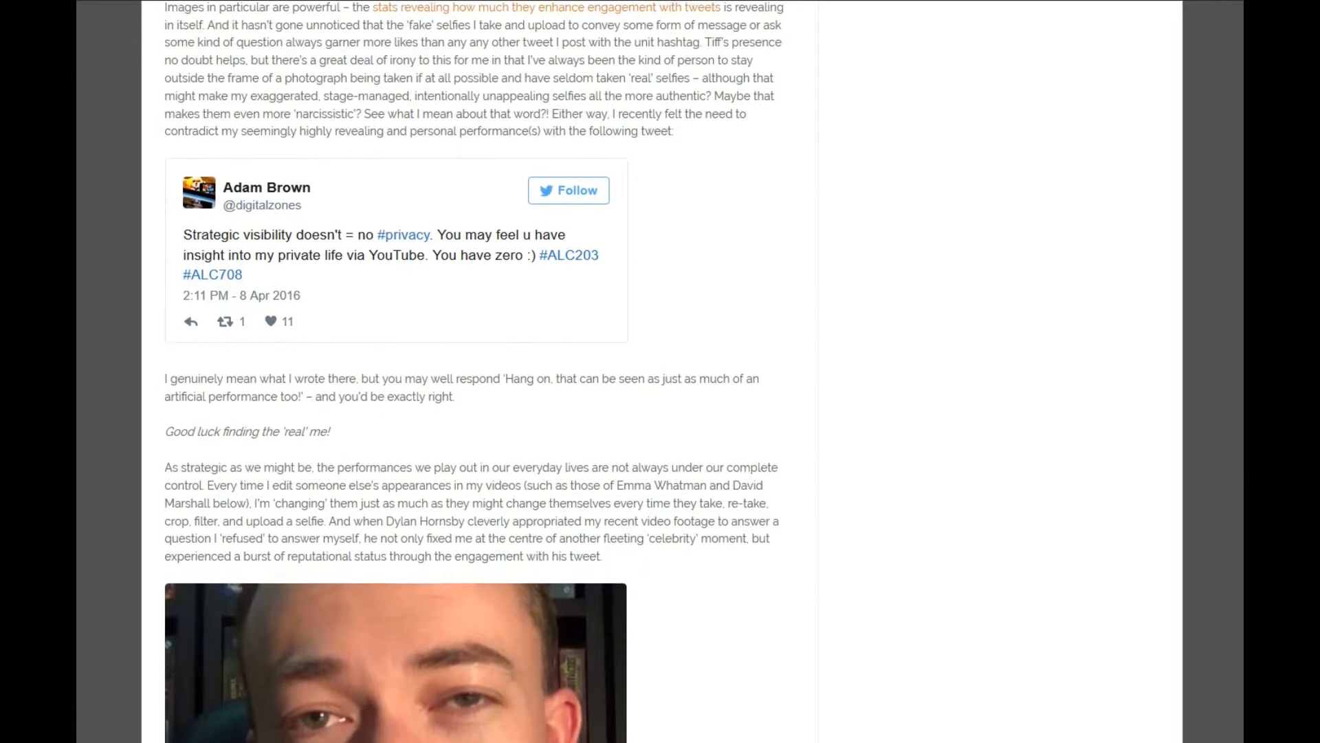
scroll("down", 3)
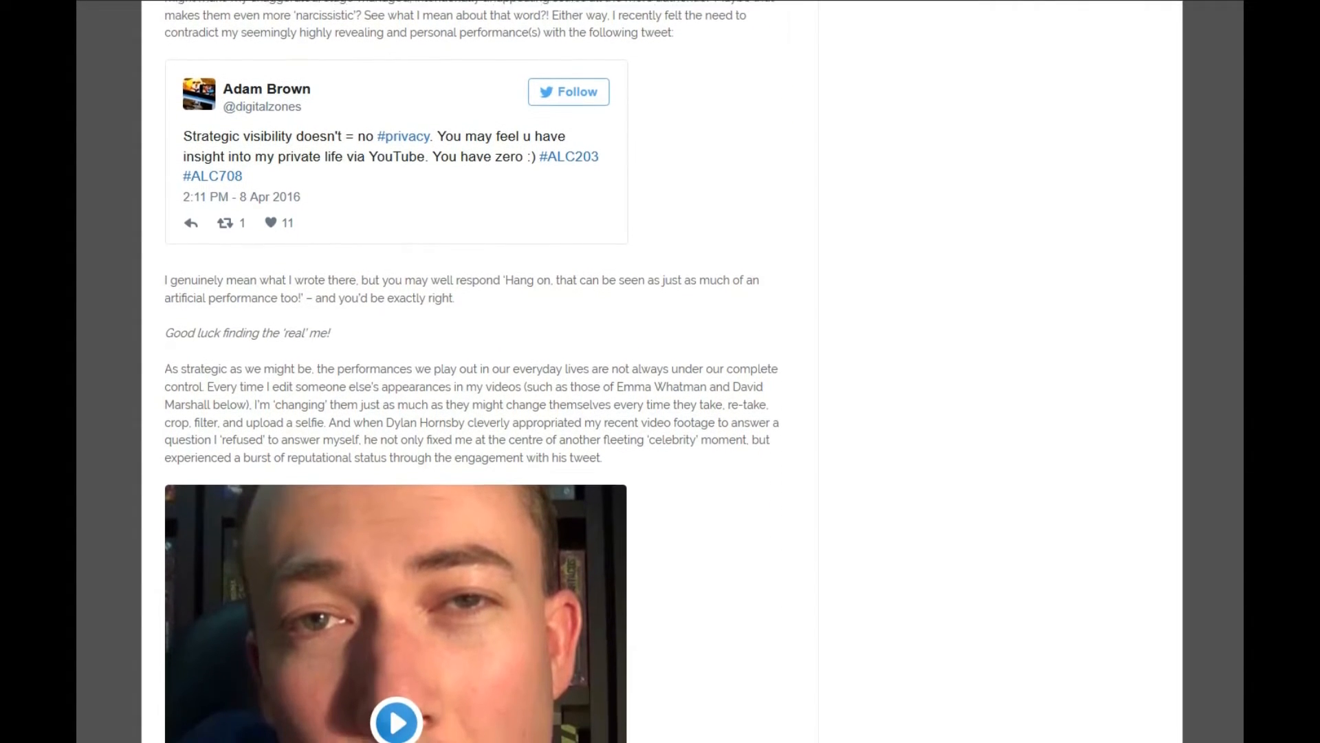
scroll("down", 3)
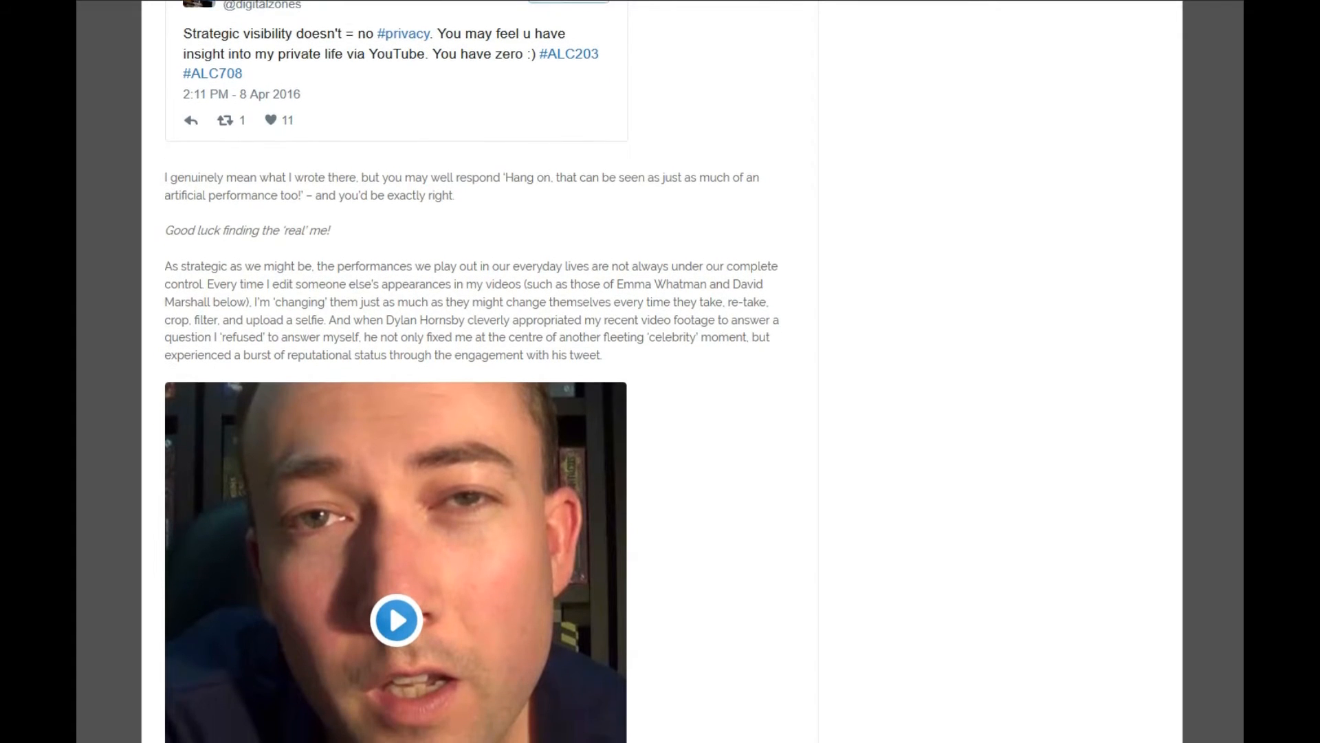
scroll("down", 3)
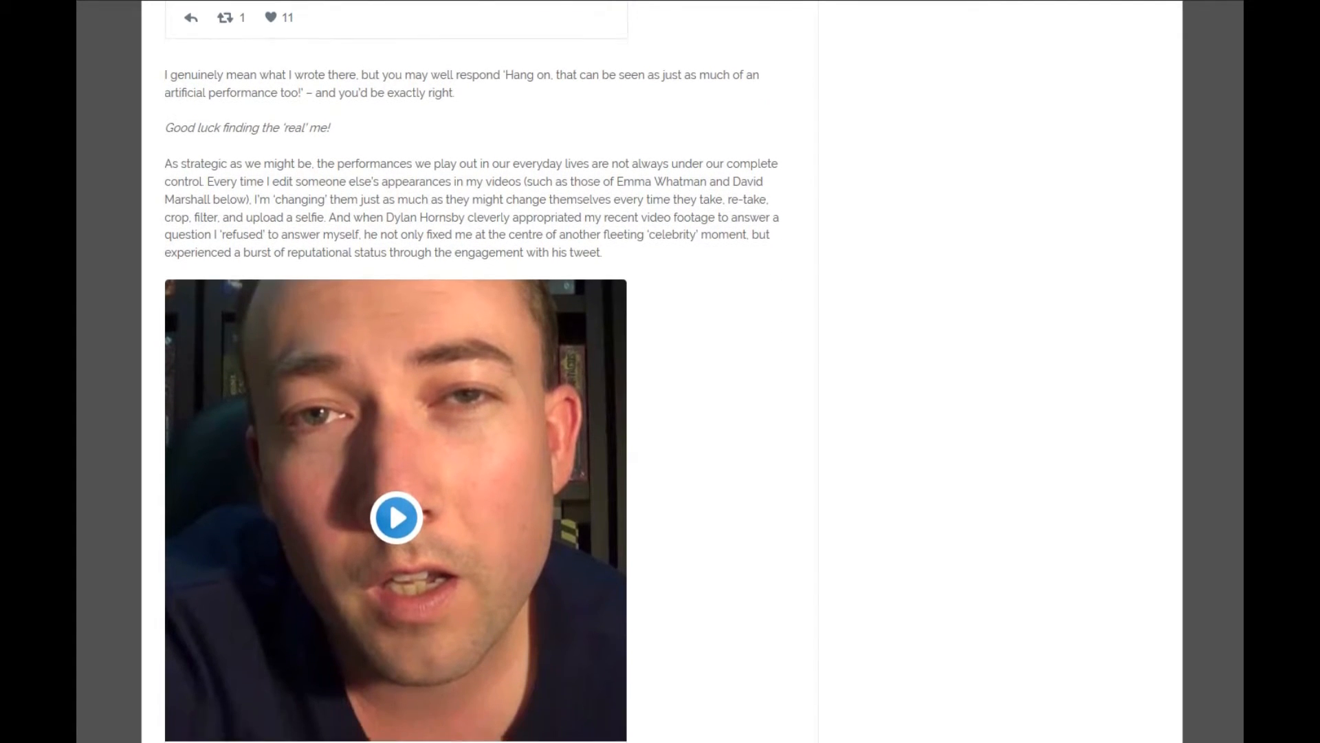
scroll("down", 3)
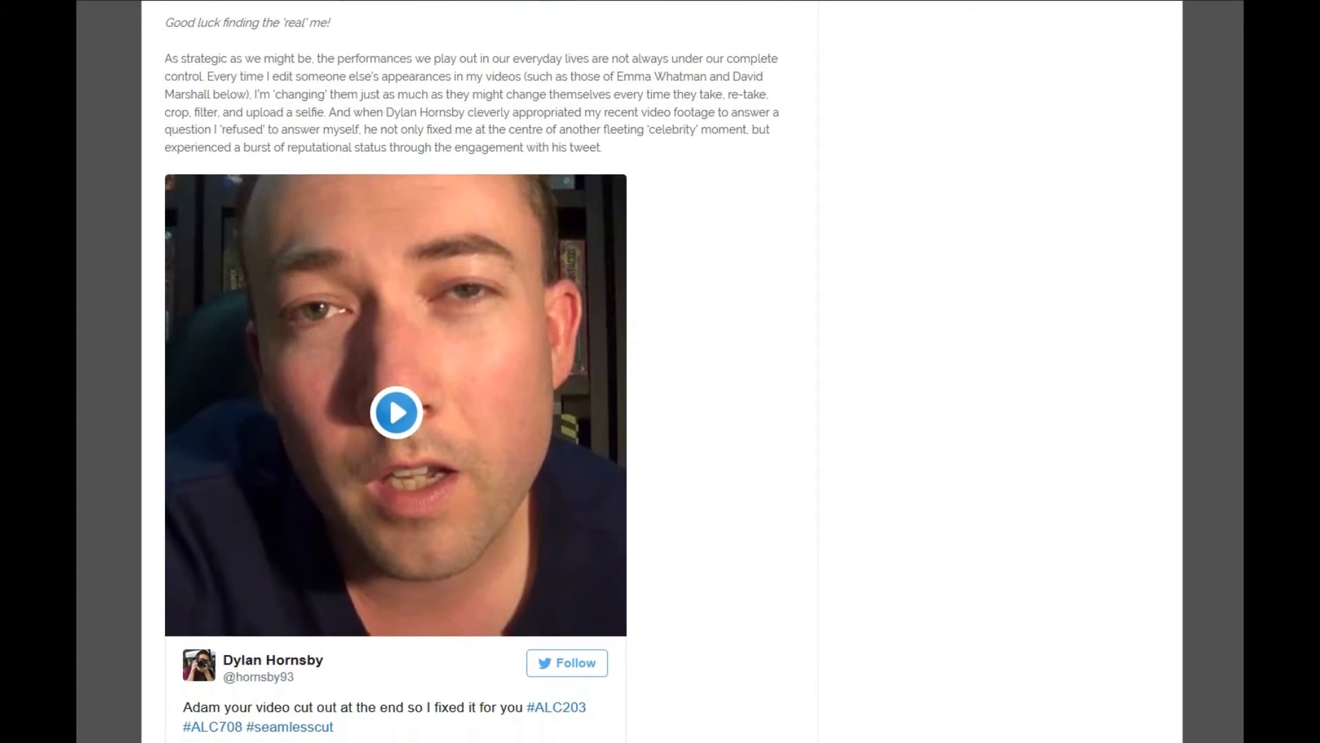
scroll("down", 3)
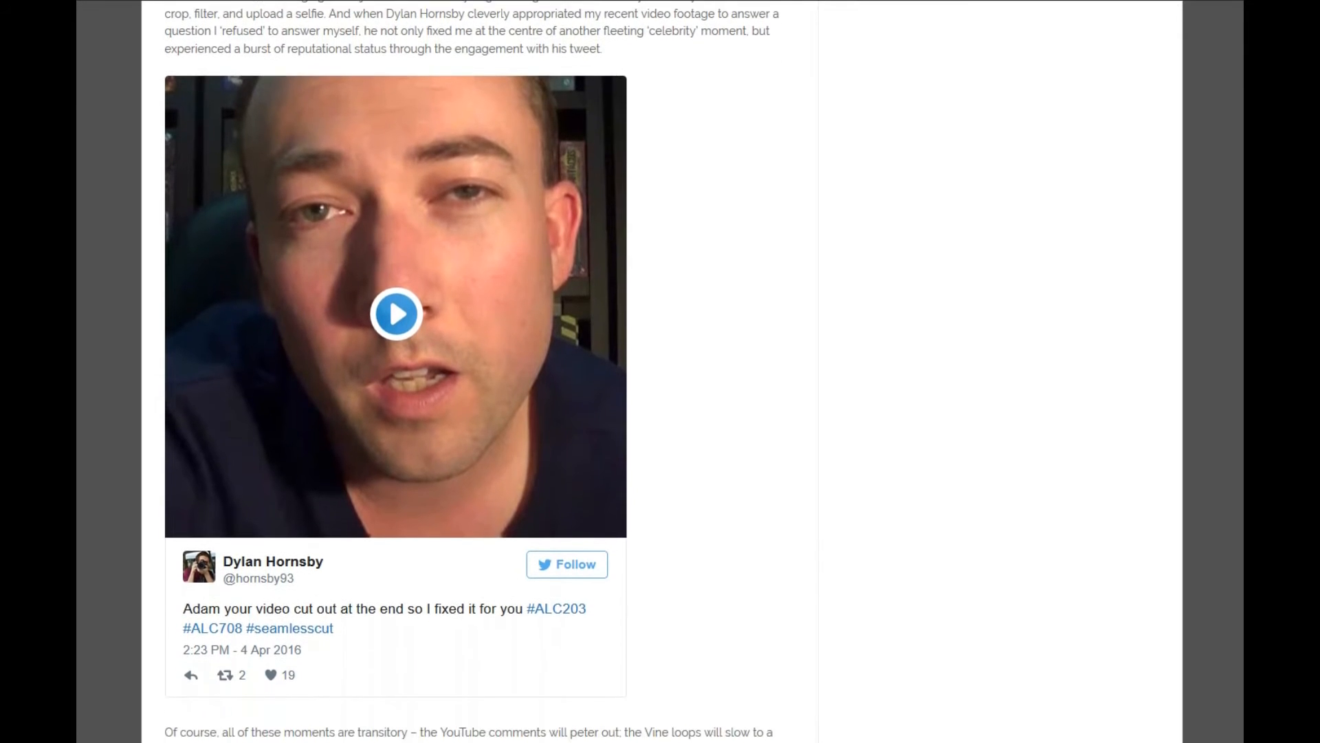
scroll("down", 3)
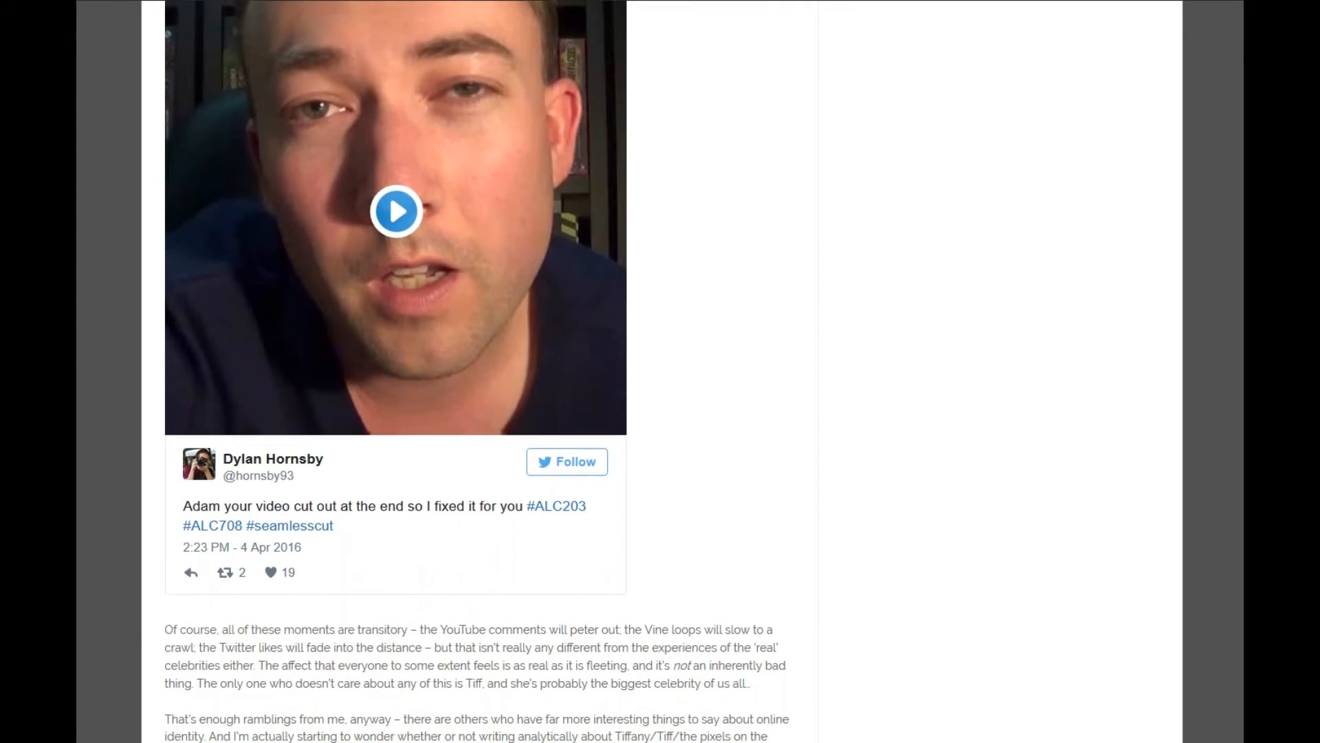
scroll("down", 3)
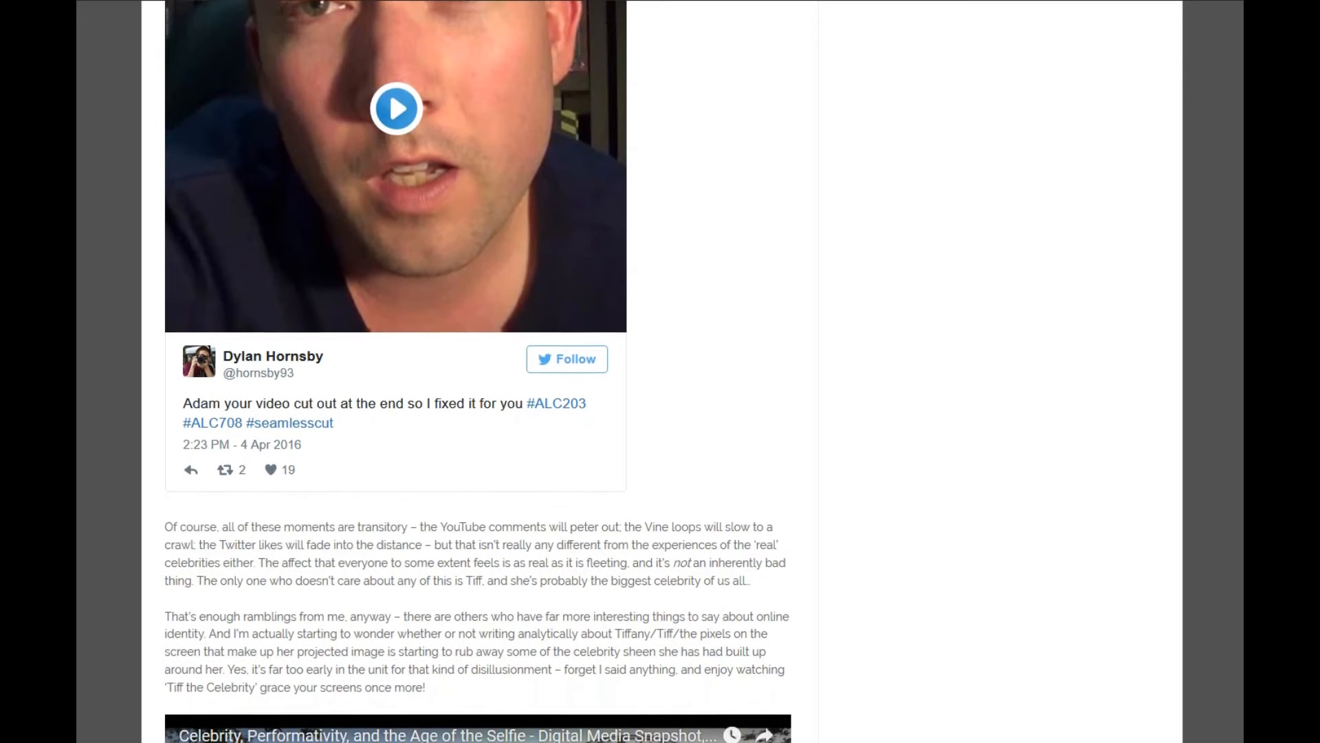
scroll("down", 3)
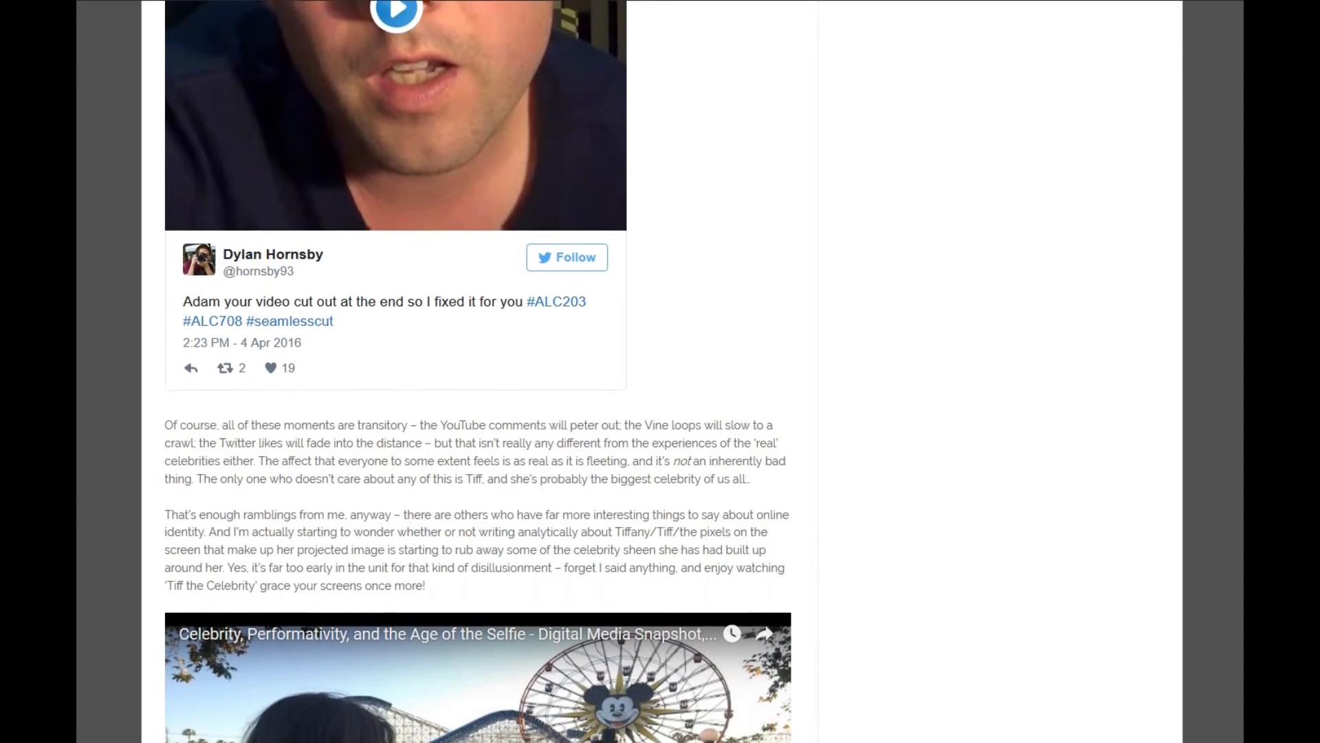
scroll("down", 3)
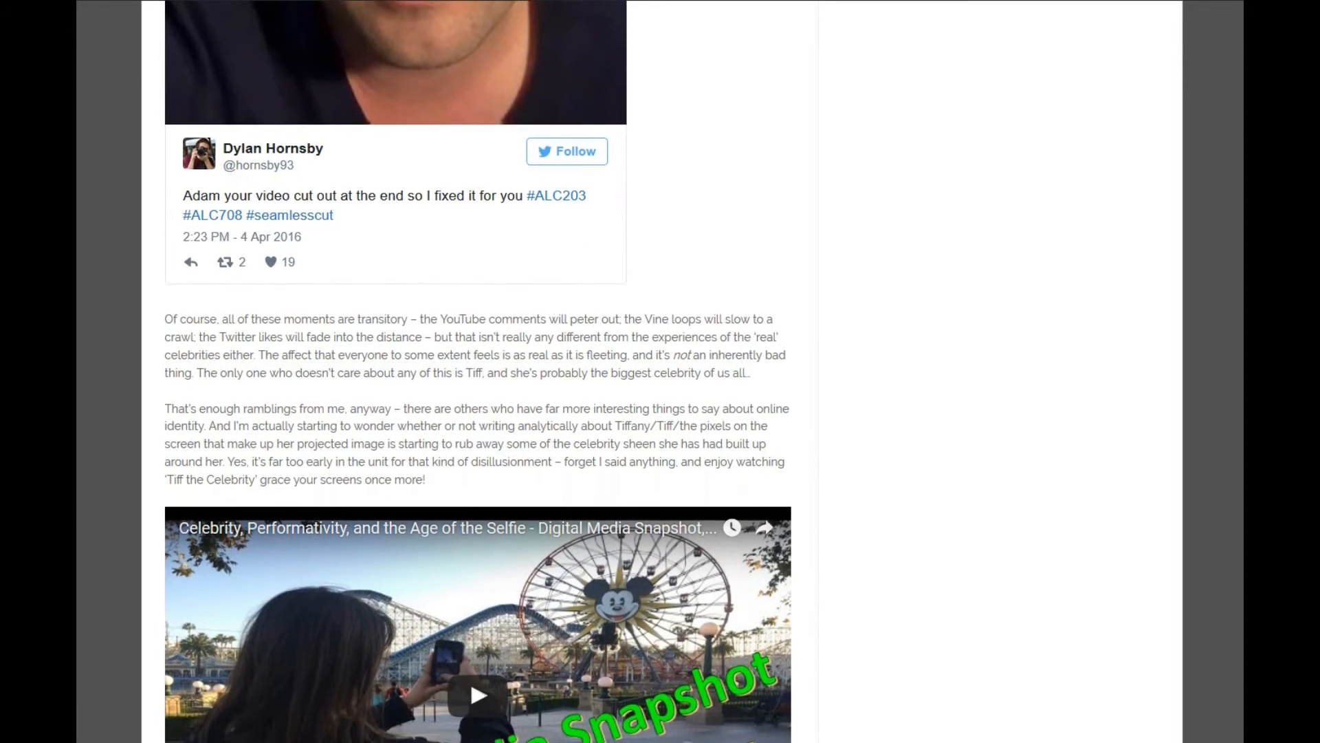
scroll("down", 3)
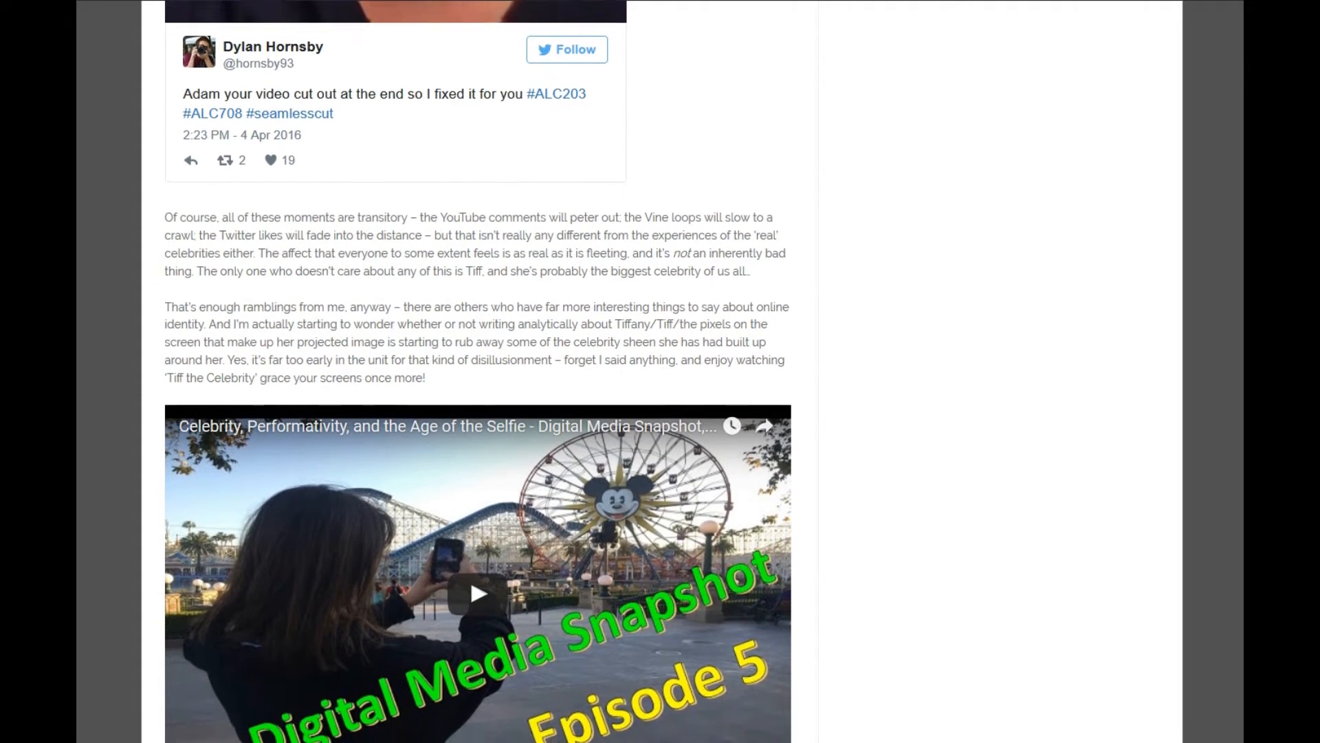
scroll("down", 3)
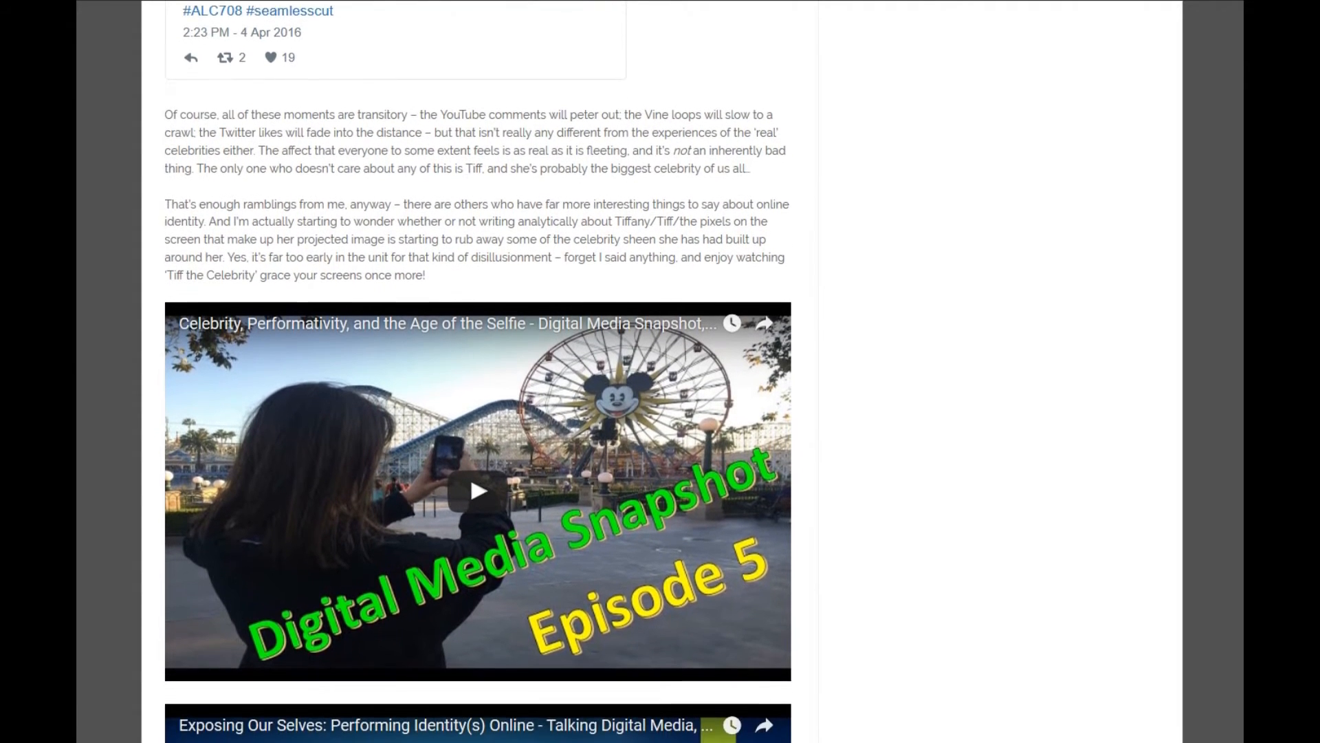
scroll("down", 3)
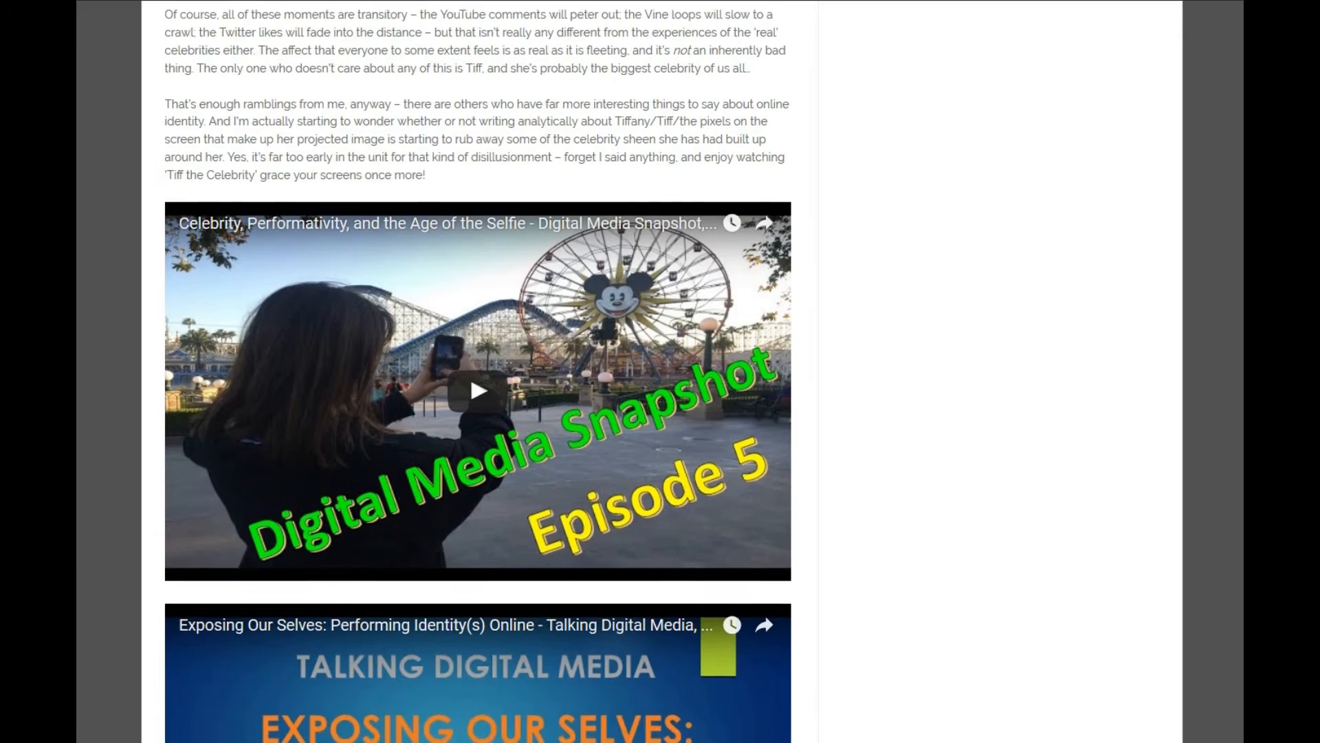
scroll("down", 3)
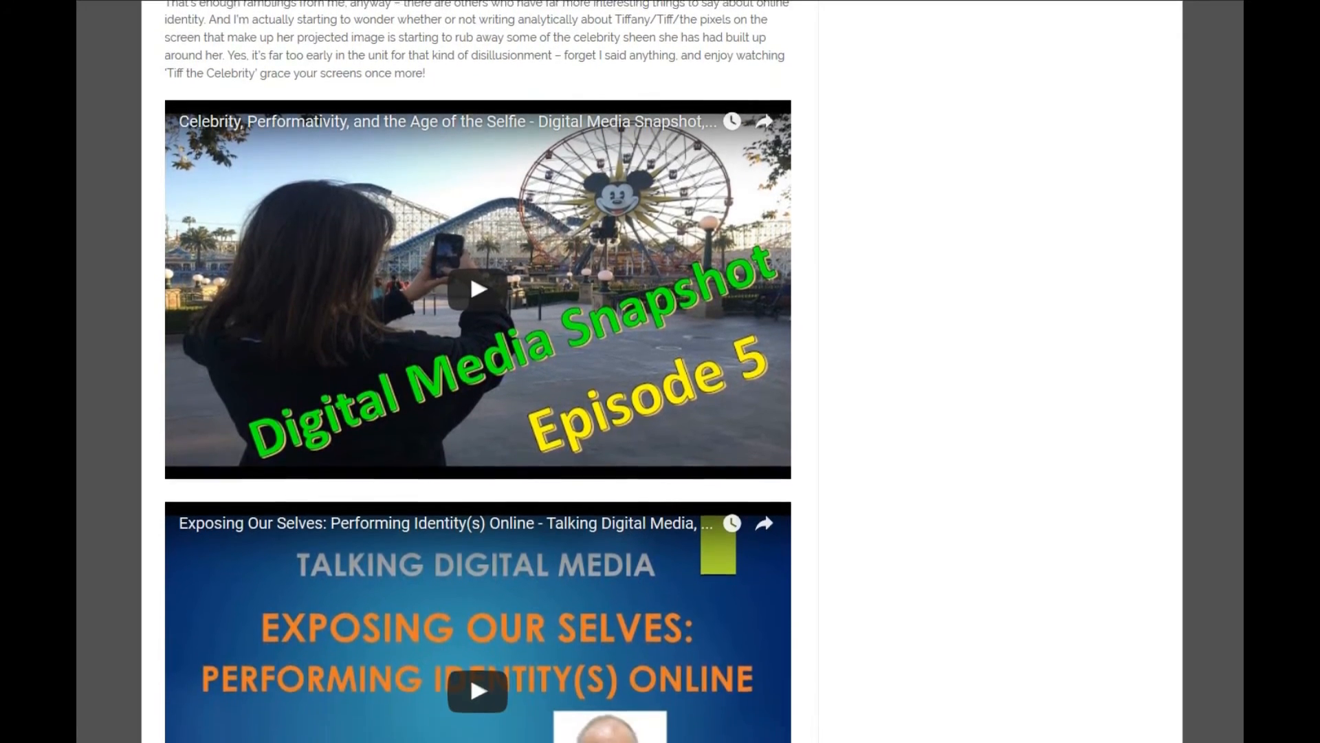